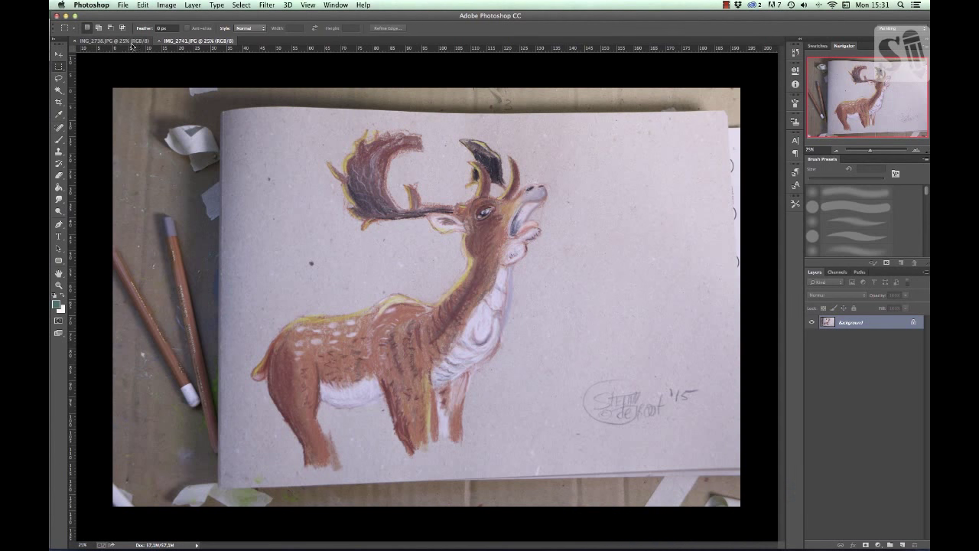
# Switch to the forest painting document and add a new layer above its background.
pyautogui.click(191, 40)
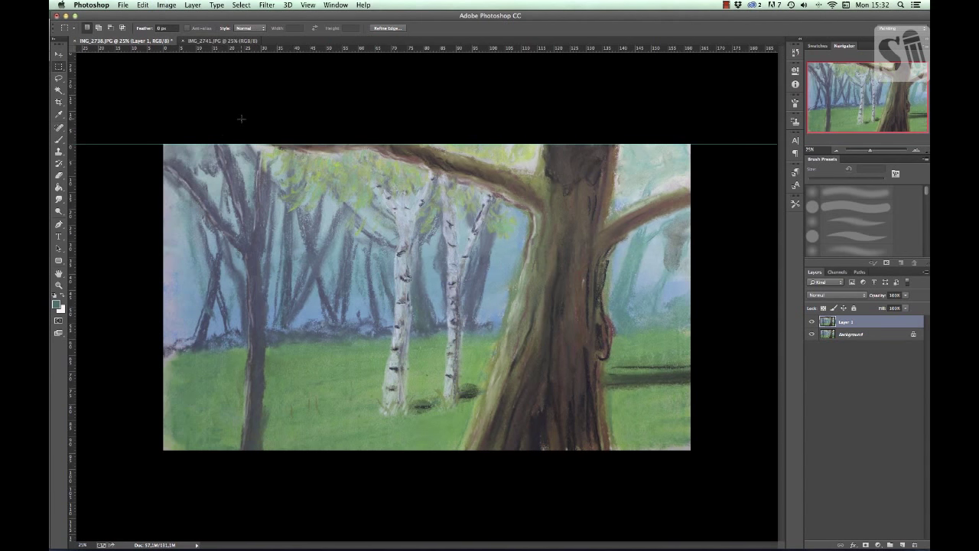
# Drag the deer photo into the forest document, check Image Size, then shrink it and move it left.
pyautogui.click(222, 40)
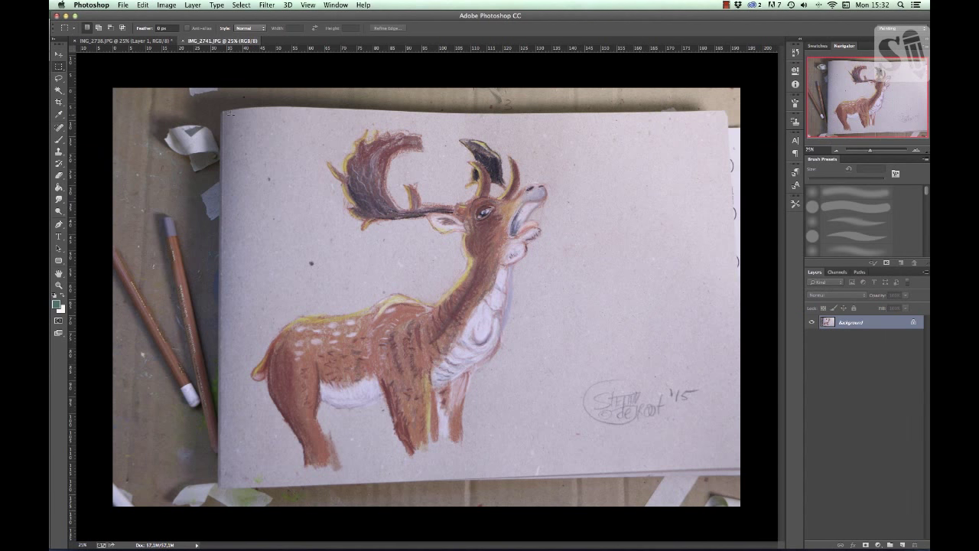
pyautogui.moveTo(229, 115); pyautogui.dragTo(563, 462)
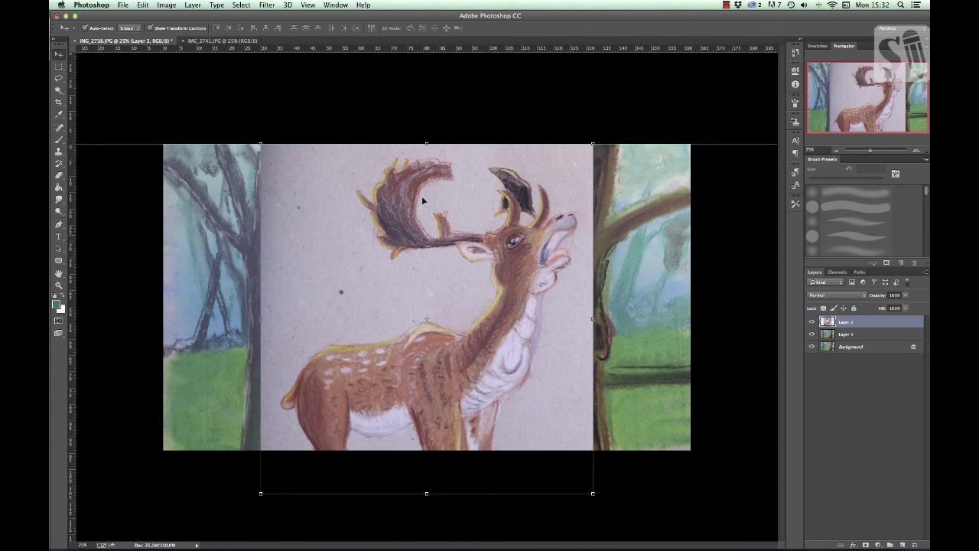
pyautogui.click(165, 4)
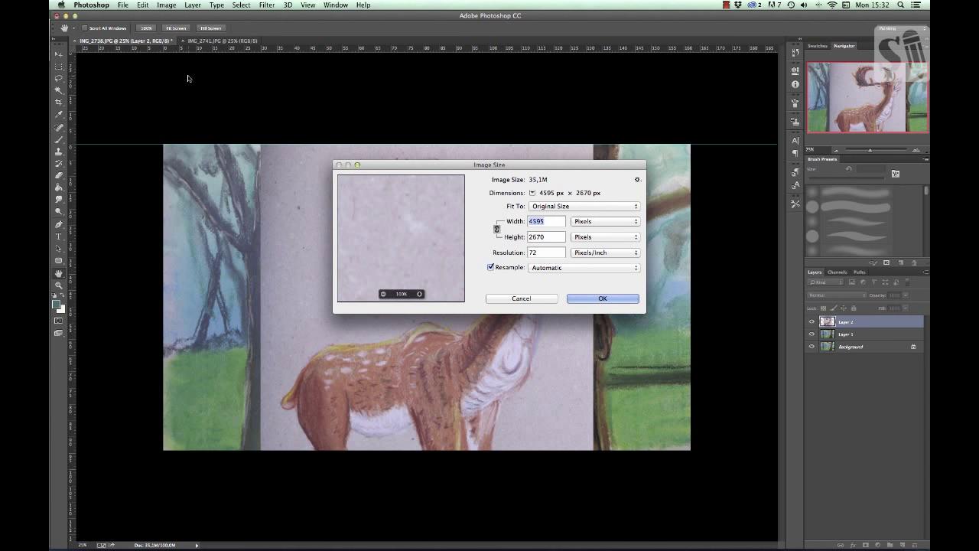
pyautogui.click(603, 298)
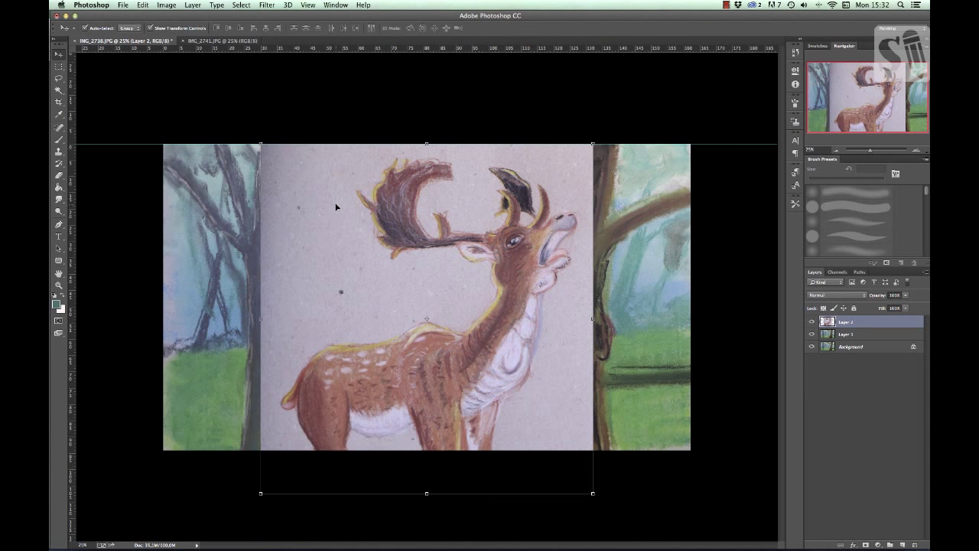
pyautogui.moveTo(336, 206); pyautogui.dragTo(253, 207)
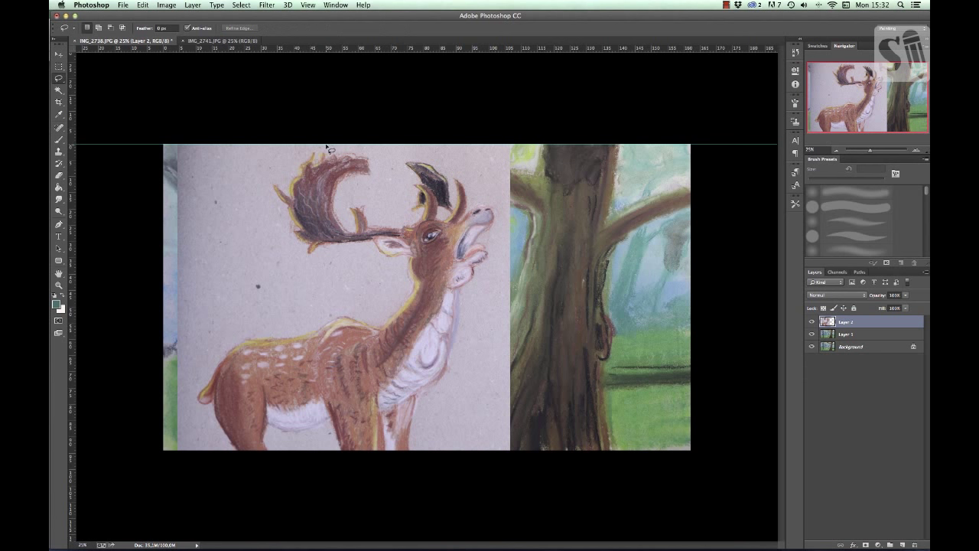
# Lasso the deer outline, delete the surrounding paper, and pick a brush tip for erasing.
pyautogui.moveTo(329, 147); pyautogui.dragTo(367, 256)
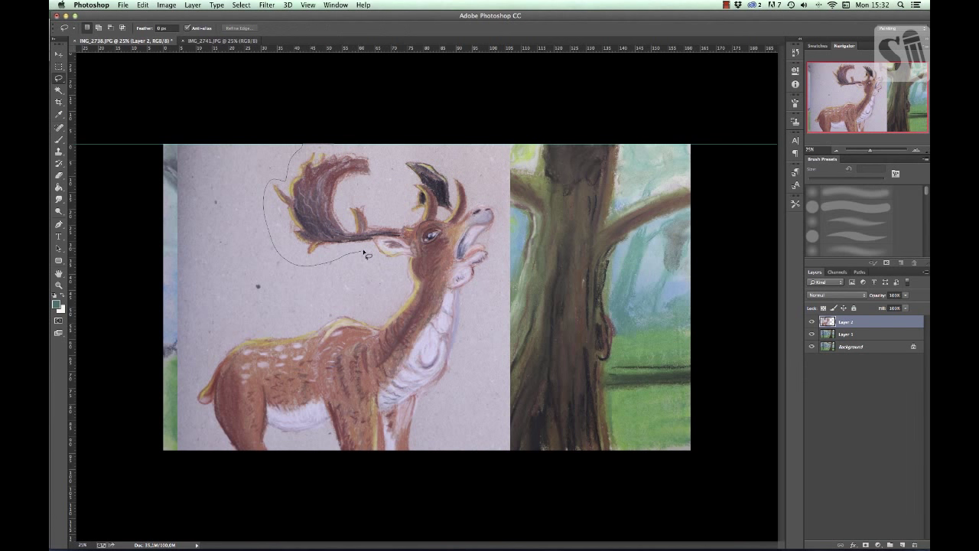
pyautogui.moveTo(364, 253); pyautogui.dragTo(196, 429)
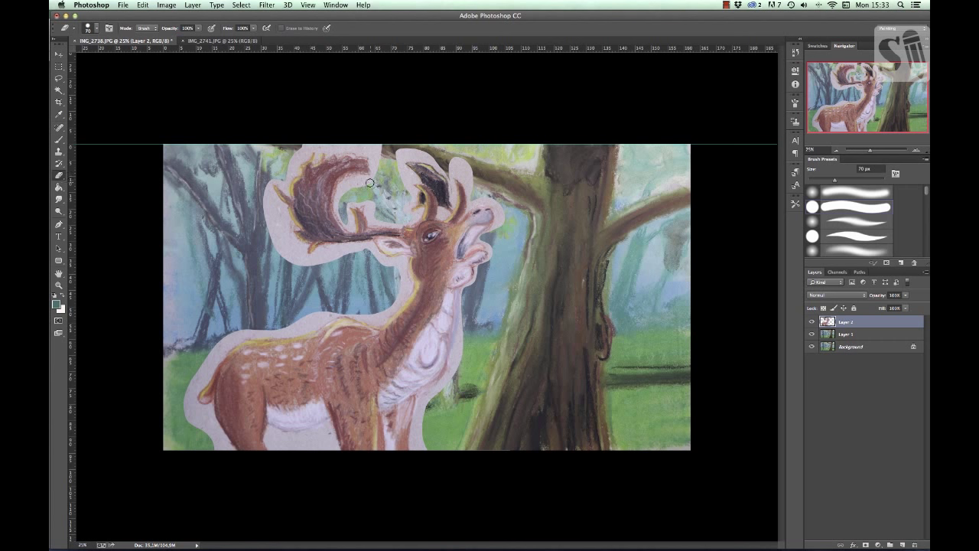
pyautogui.moveTo(370, 184); pyautogui.dragTo(401, 156)
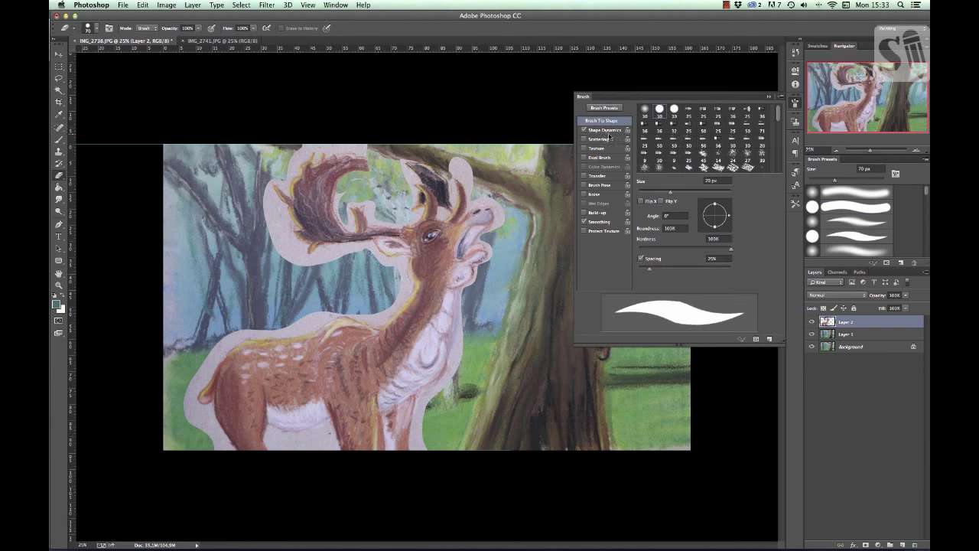
pyautogui.click(604, 129)
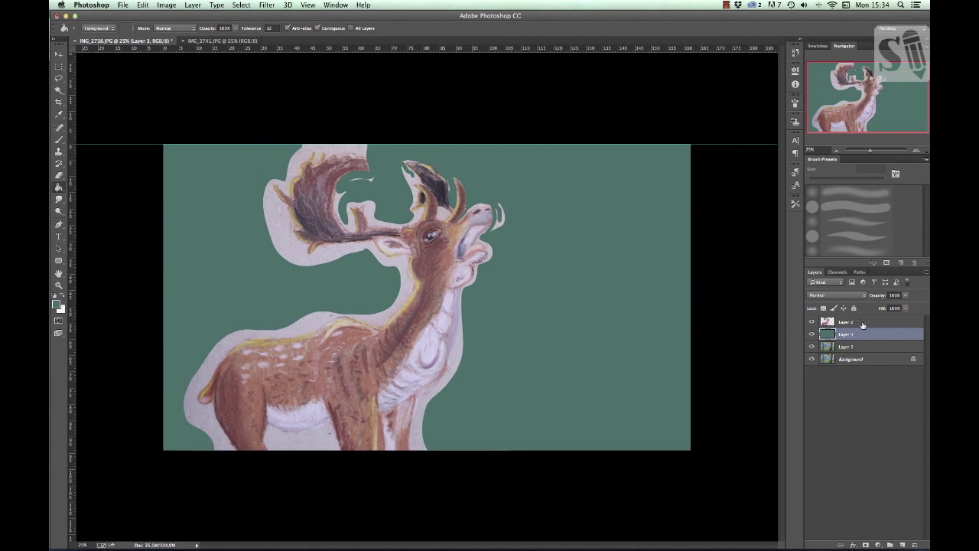
# On the deer layer, erase the paper border around the antlers.
pyautogui.click(857, 321)
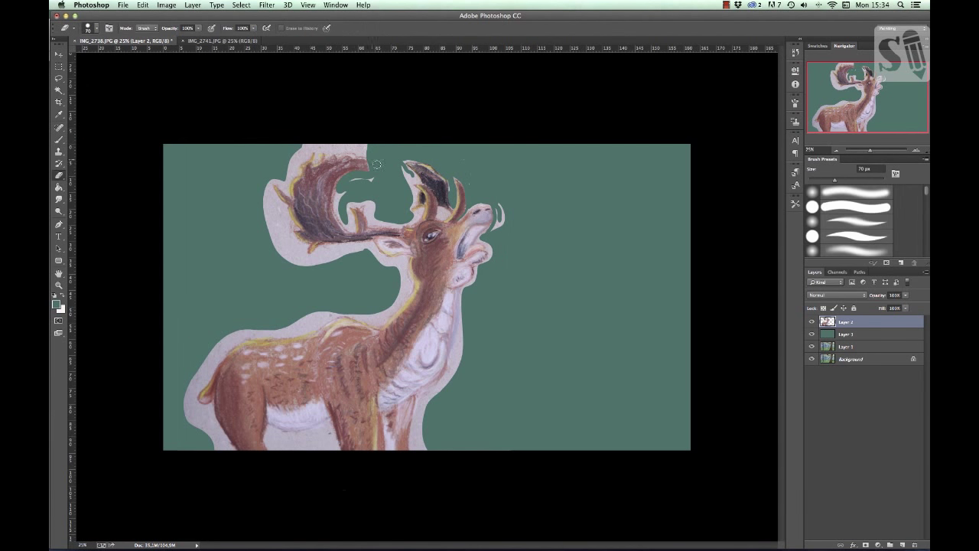
pyautogui.moveTo(375, 166); pyautogui.dragTo(337, 217)
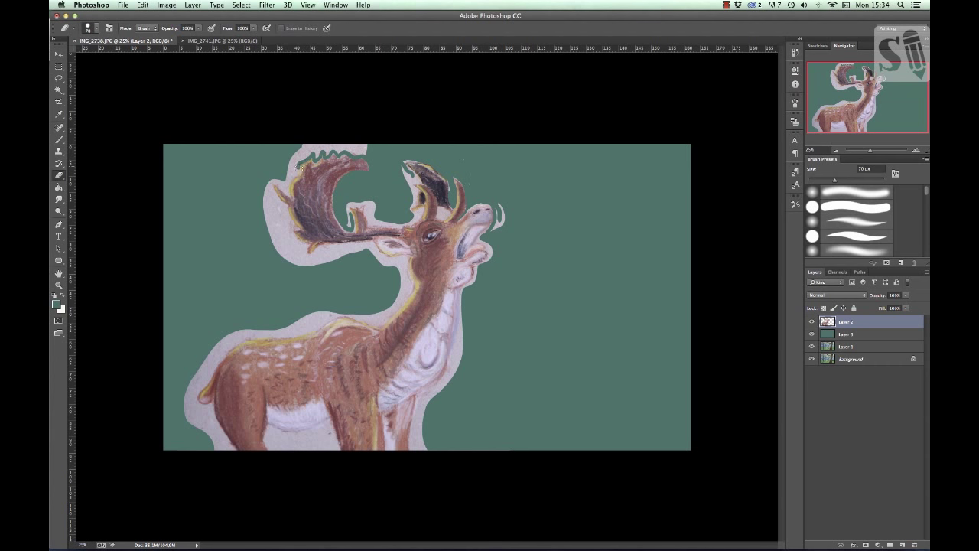
pyautogui.moveTo(299, 167); pyautogui.dragTo(272, 176)
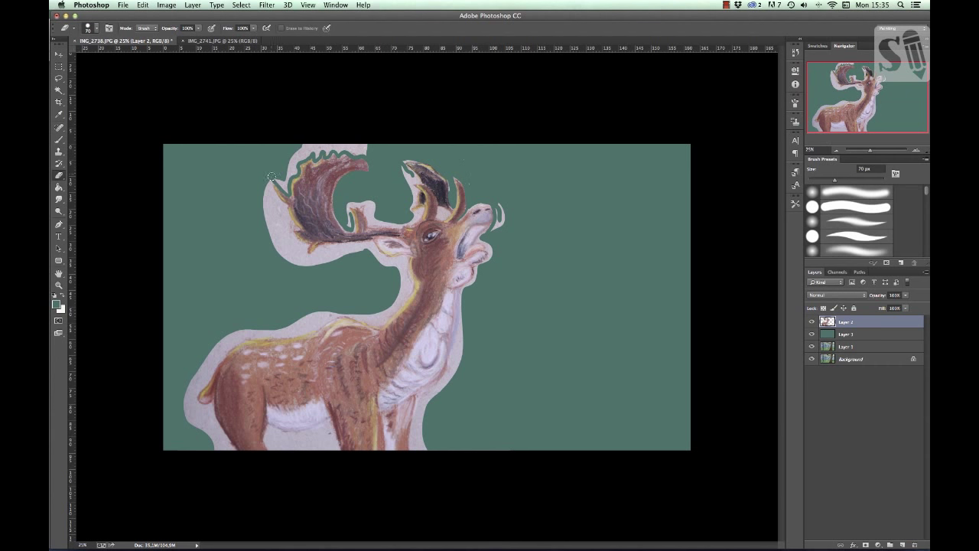
pyautogui.moveTo(272, 176); pyautogui.dragTo(294, 227)
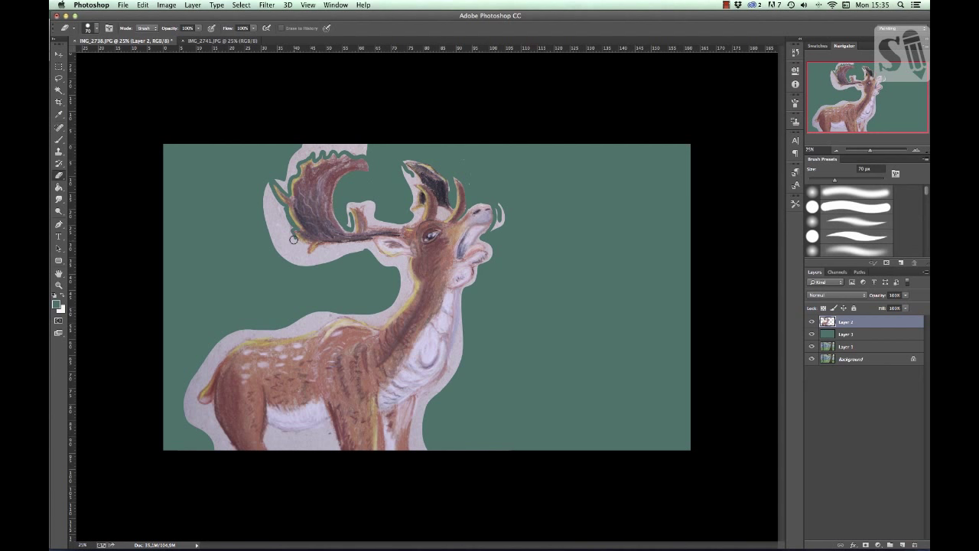
pyautogui.moveTo(294, 239); pyautogui.dragTo(269, 197)
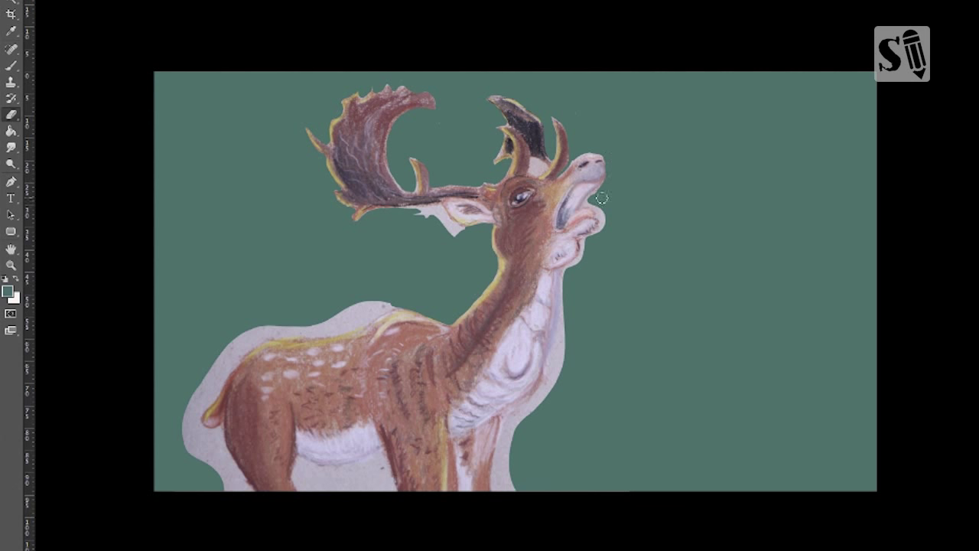
# Erase the remaining paper halo around the deer's muzzle and throat.
pyautogui.click(593, 214)
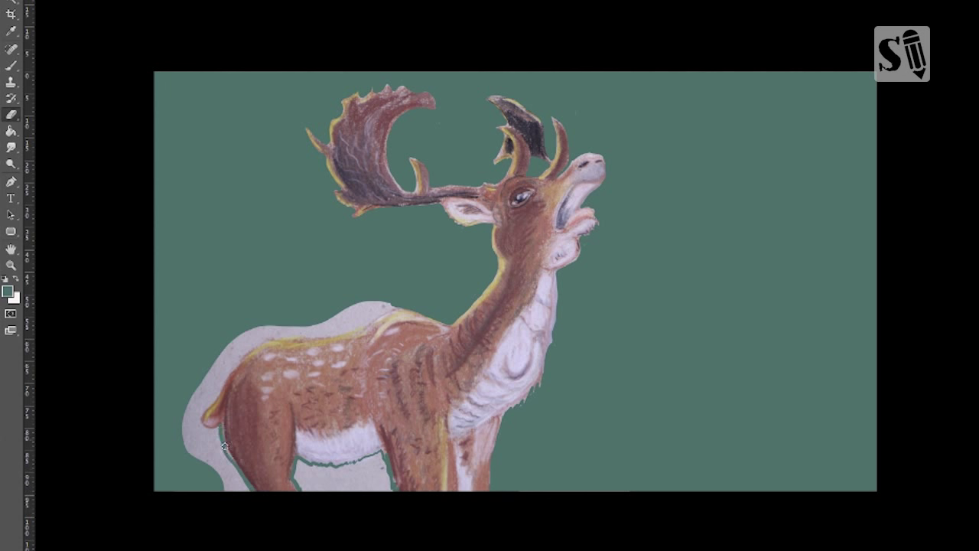
pyautogui.click(217, 447)
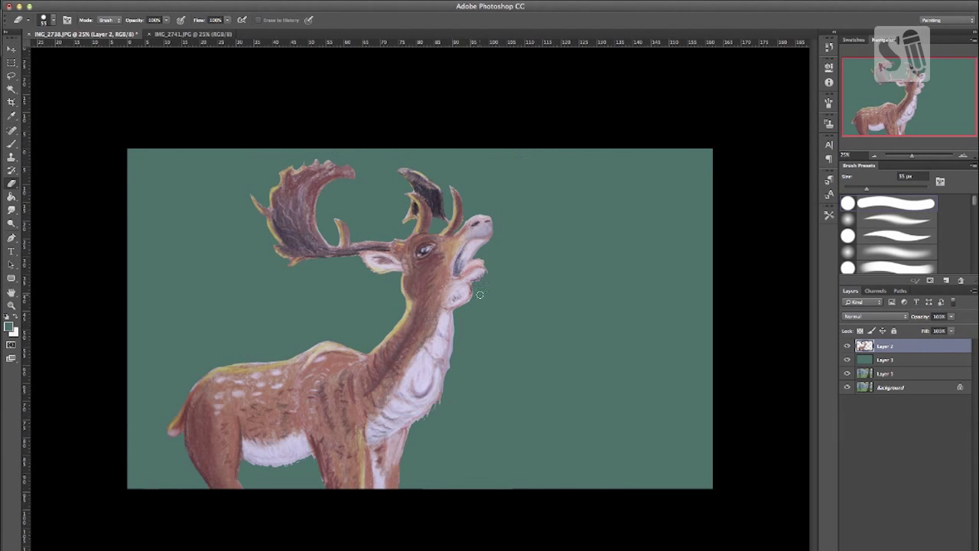
# Hide the green fill so the deer stands over the forest, reposition it, and bring up Levels.
pyautogui.click(847, 359)
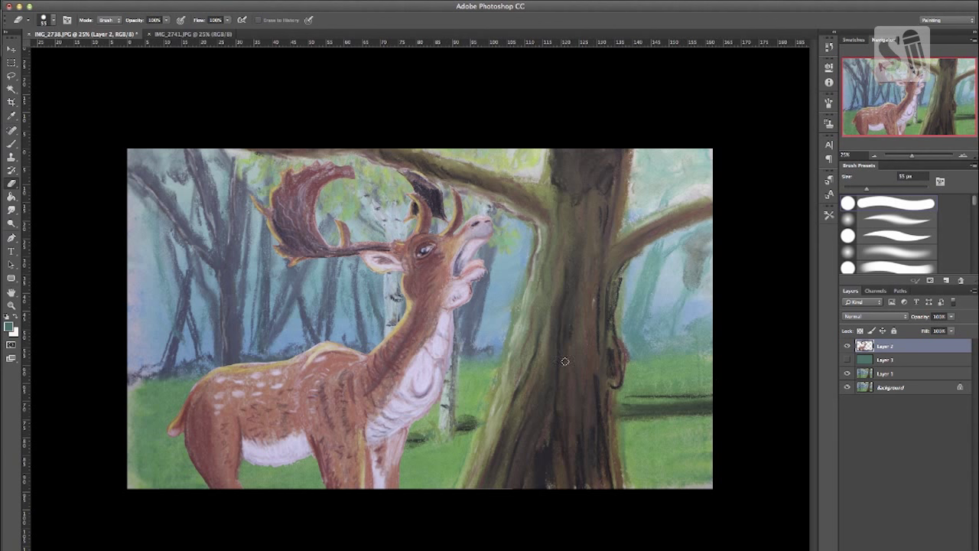
pyautogui.click(13, 49)
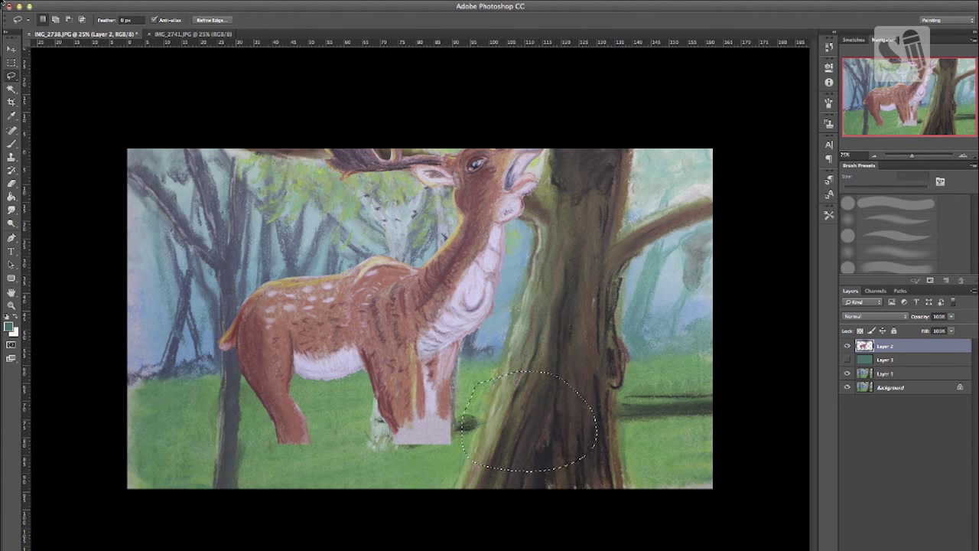
pyautogui.click(12, 47)
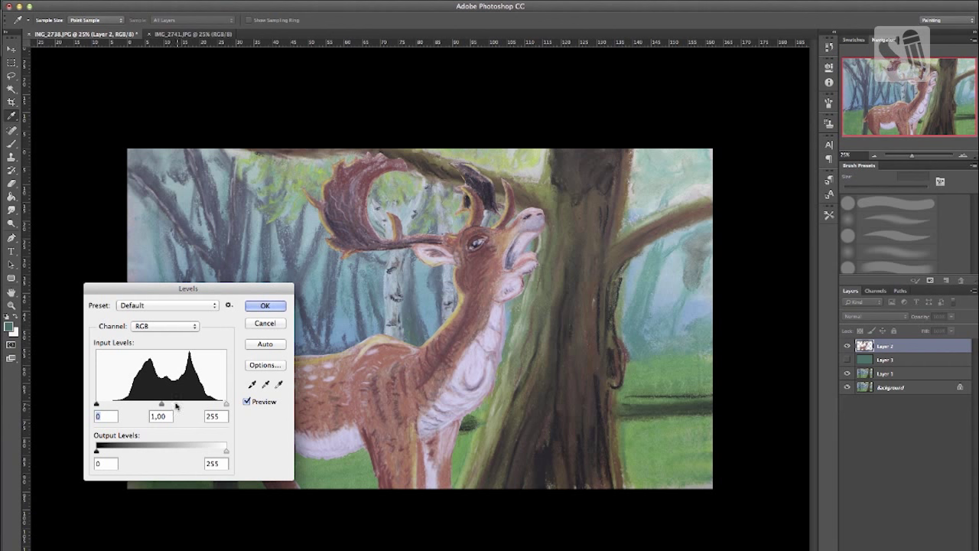
# Darken the deer's midtones to 0.79, keep highlights at 255, and apply the Levels adjustment.
pyautogui.moveTo(161, 404); pyautogui.dragTo(171, 404)
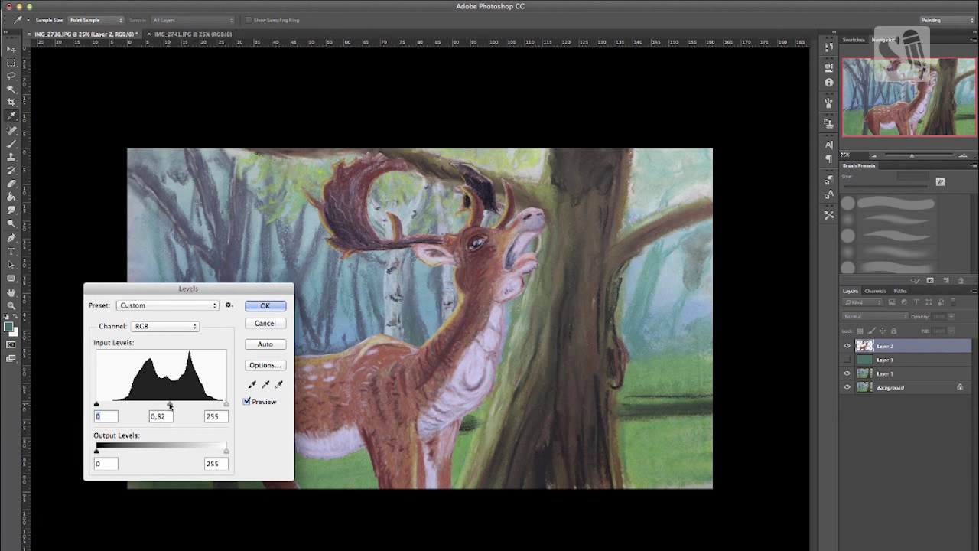
pyautogui.moveTo(226, 404); pyautogui.dragTo(223, 404)
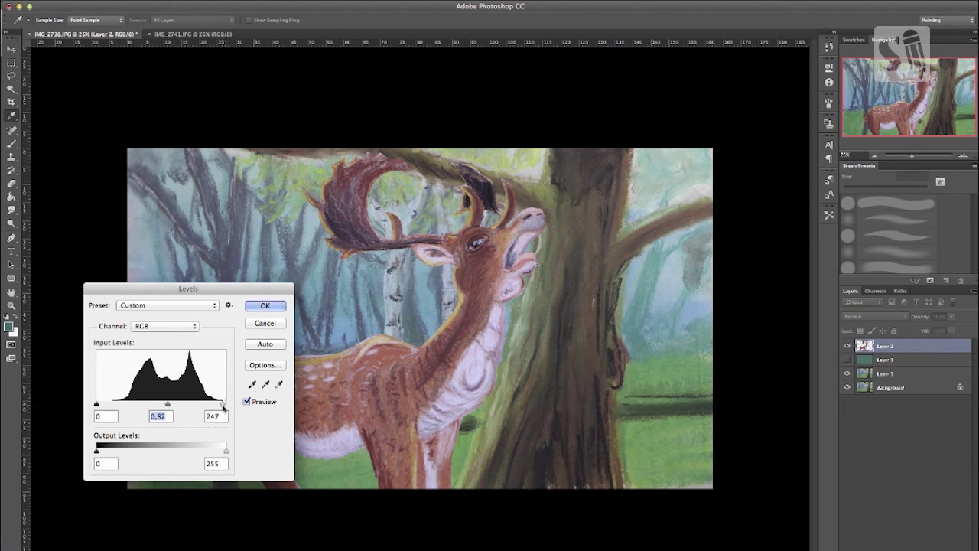
pyautogui.moveTo(220, 404); pyautogui.dragTo(227, 404)
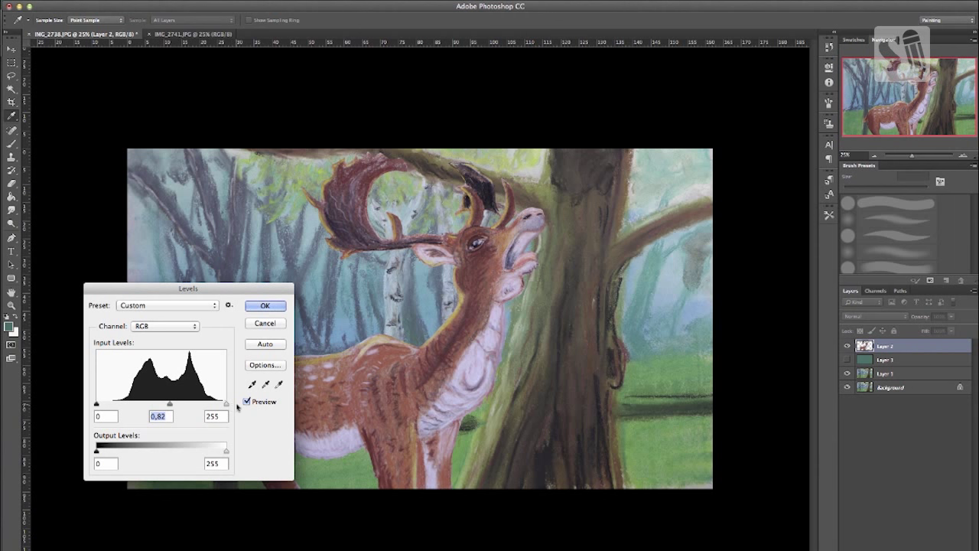
pyautogui.click(214, 416)
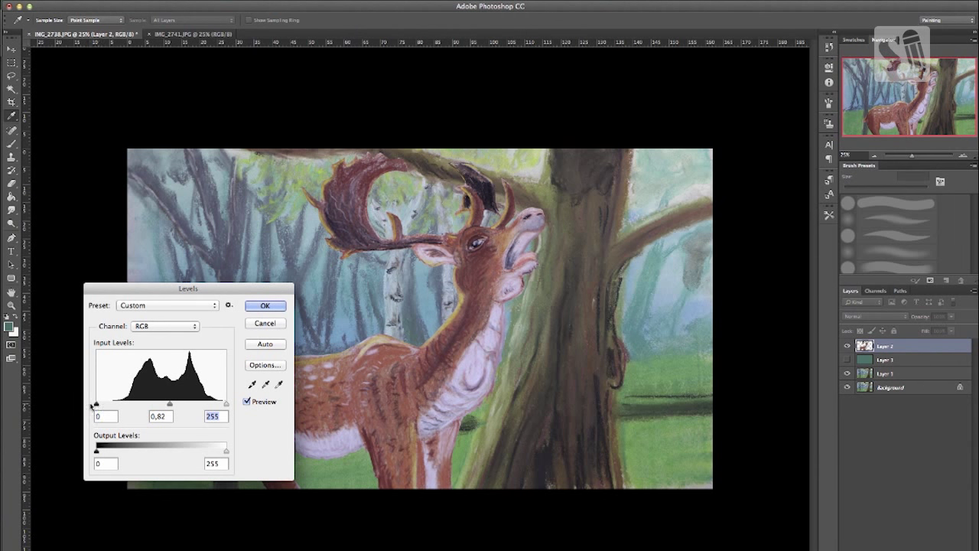
pyautogui.moveTo(170, 404); pyautogui.dragTo(170, 403)
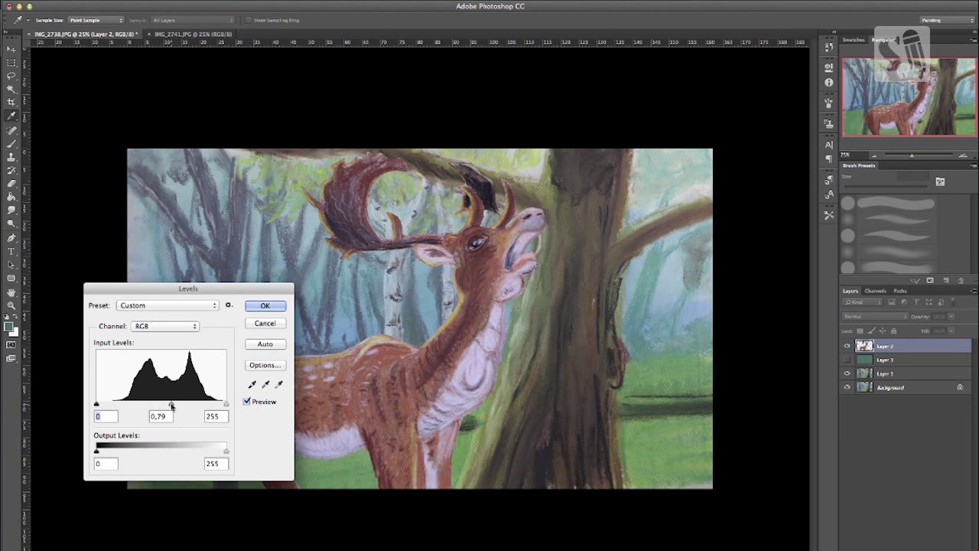
pyautogui.click(265, 306)
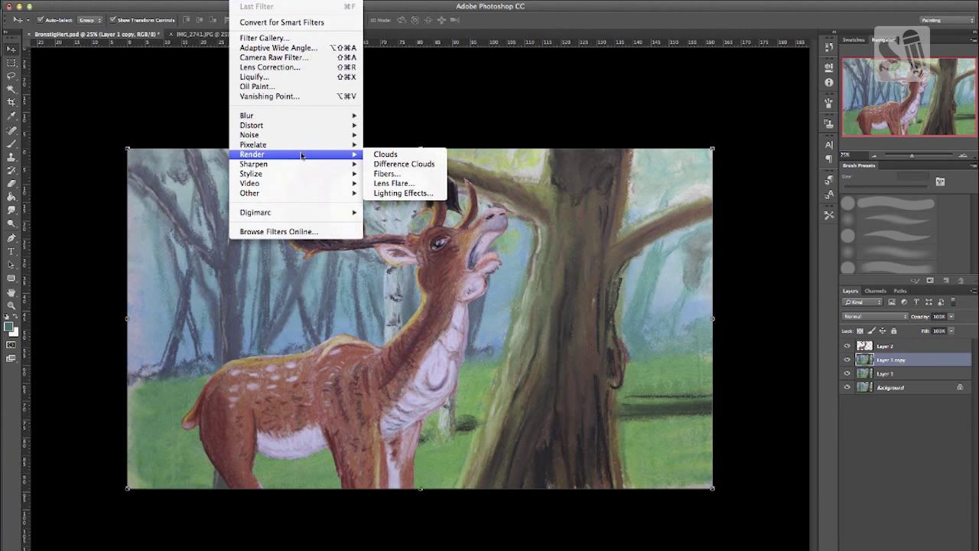
pyautogui.moveTo(246, 117)
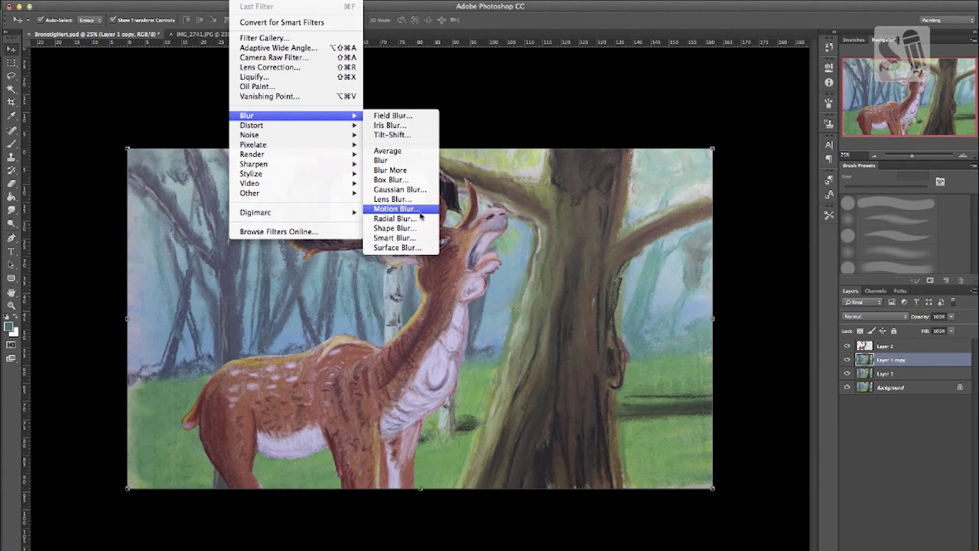
pyautogui.moveTo(400, 190)
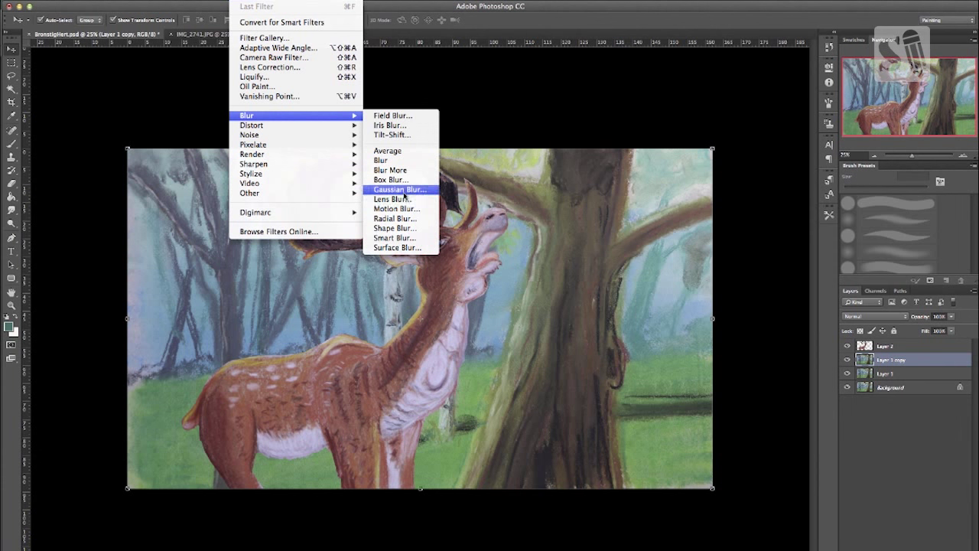
# Apply a gentle low-radius Gaussian blur to the copied forest layer after previewing stronger values.
pyautogui.click(399, 190)
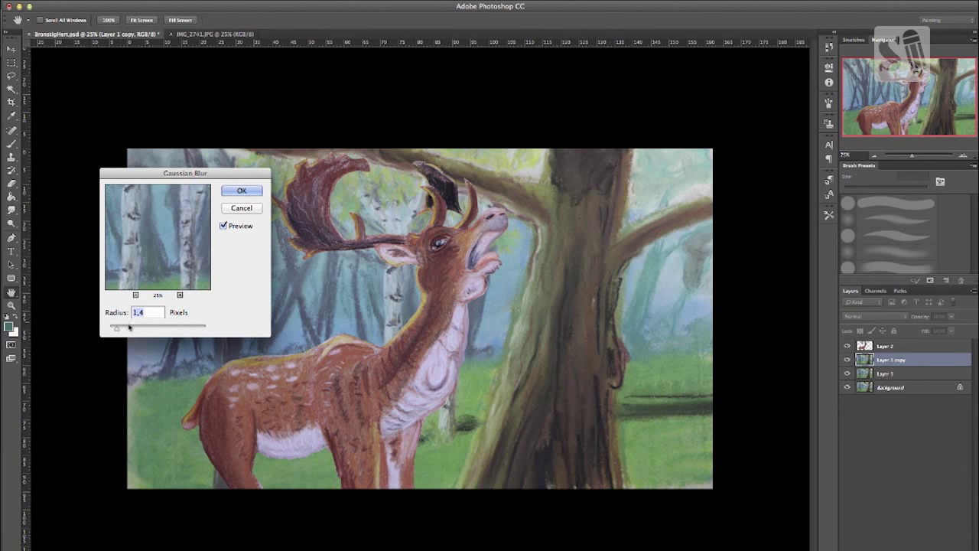
pyautogui.moveTo(116, 327); pyautogui.dragTo(136, 327)
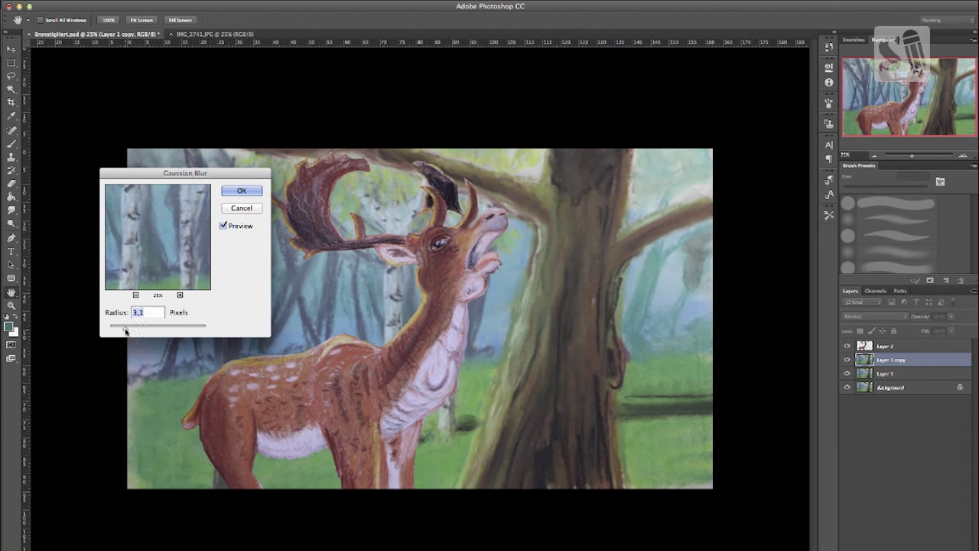
pyautogui.moveTo(128, 326); pyautogui.dragTo(176, 326)
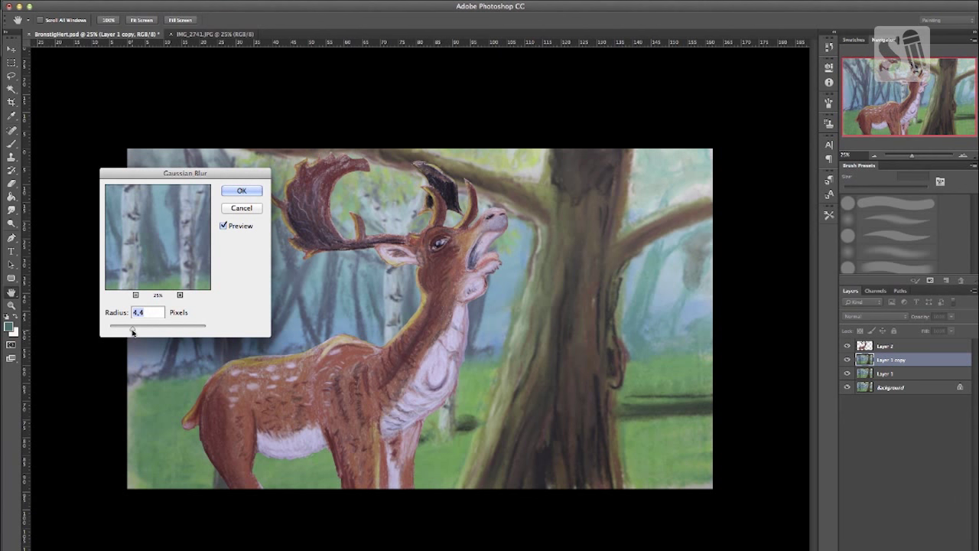
pyautogui.moveTo(131, 332); pyautogui.dragTo(117, 332)
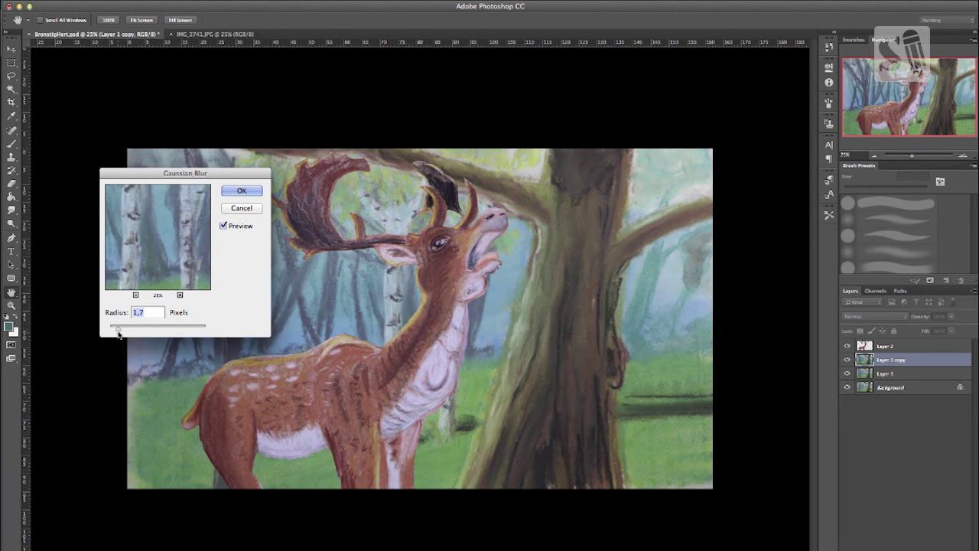
pyautogui.moveTo(120, 325); pyautogui.dragTo(135, 325)
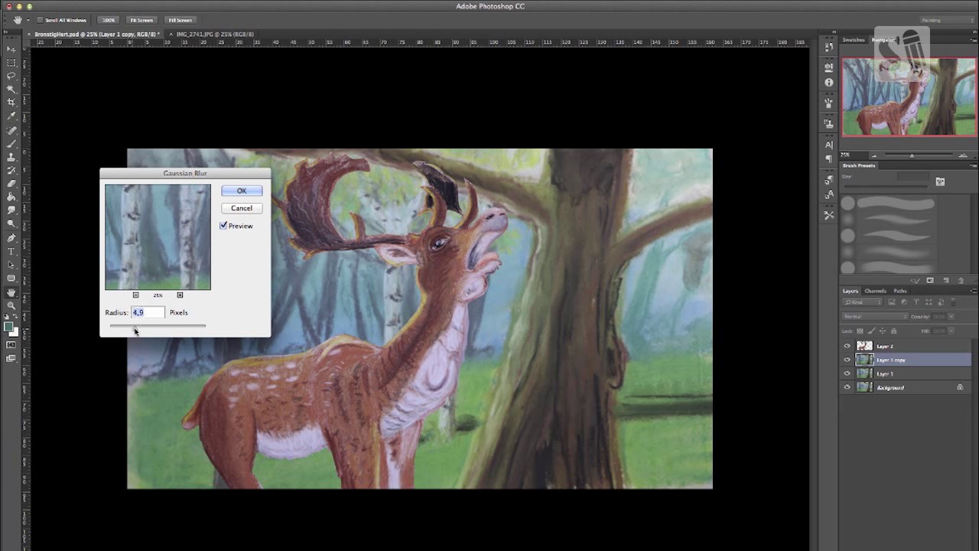
pyautogui.moveTo(138, 325); pyautogui.dragTo(156, 324)
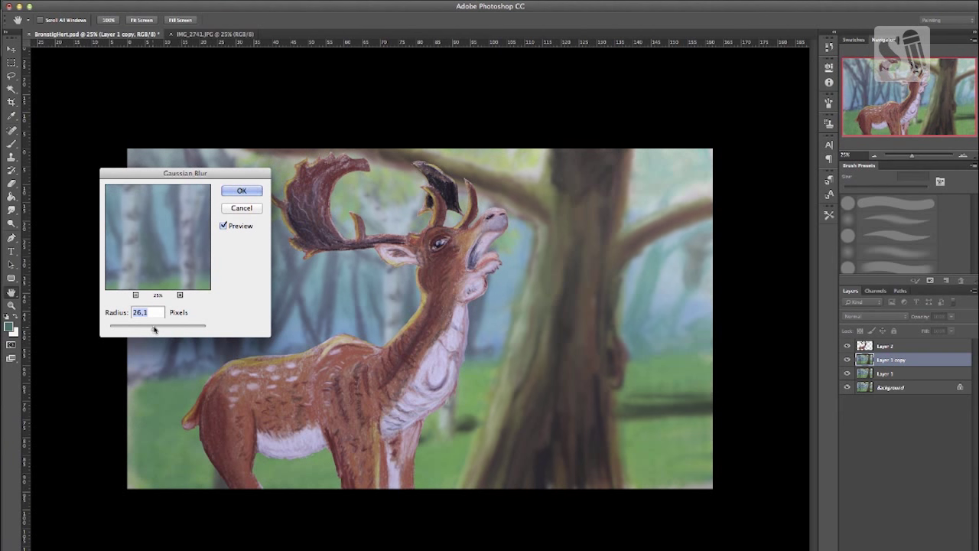
pyautogui.moveTo(161, 328); pyautogui.dragTo(156, 327)
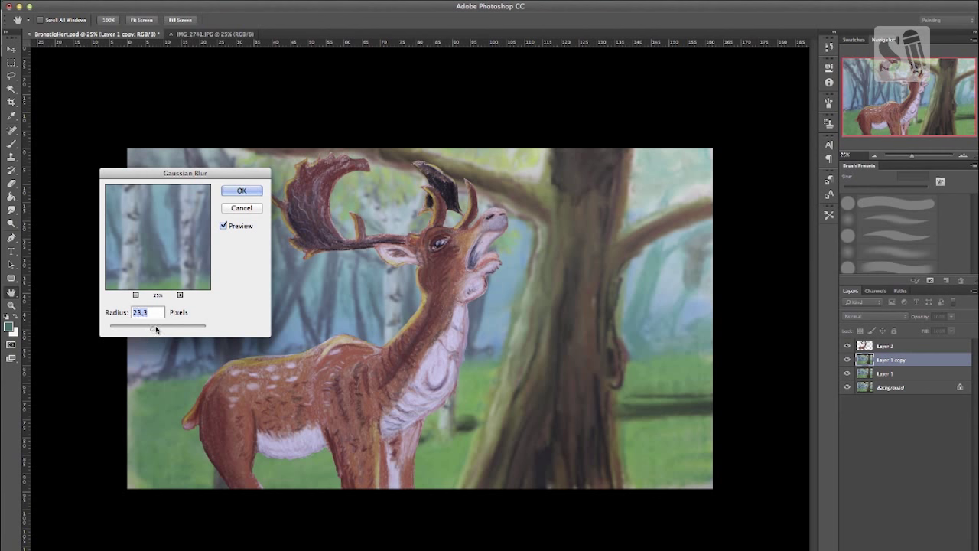
pyautogui.moveTo(156, 324); pyautogui.dragTo(144, 324)
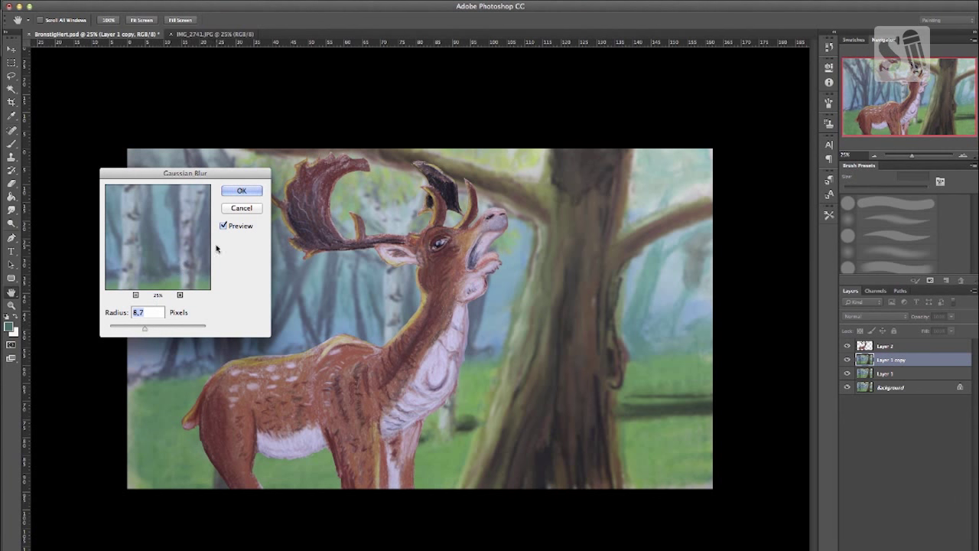
pyautogui.click(242, 190)
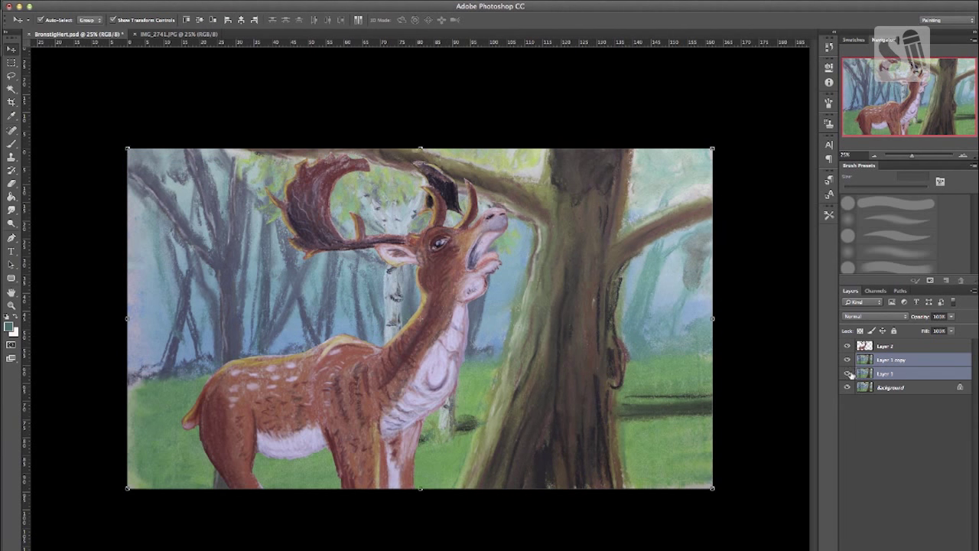
pyautogui.click(848, 373)
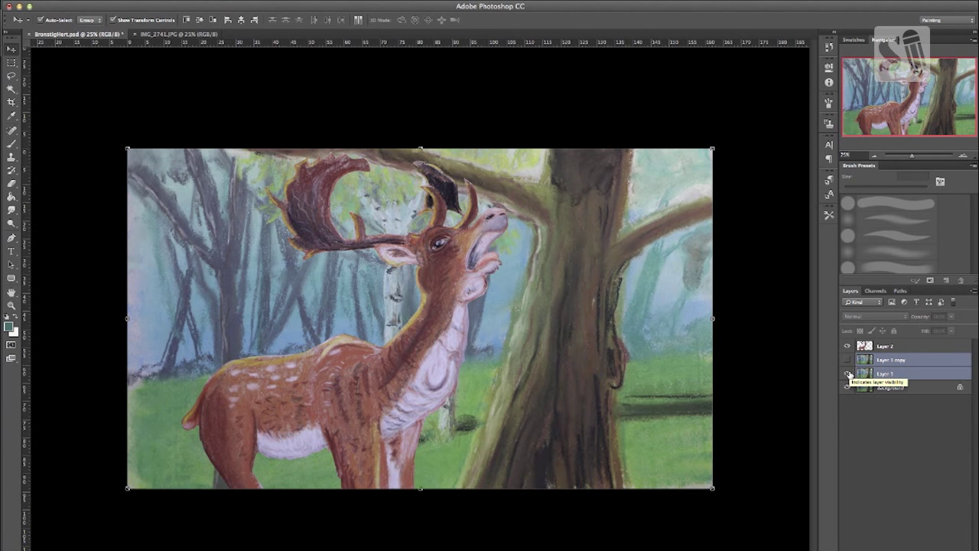
# Toggle the original painting layer's visibility and confirm the deer's enlarged, lowered placement.
pyautogui.click(847, 373)
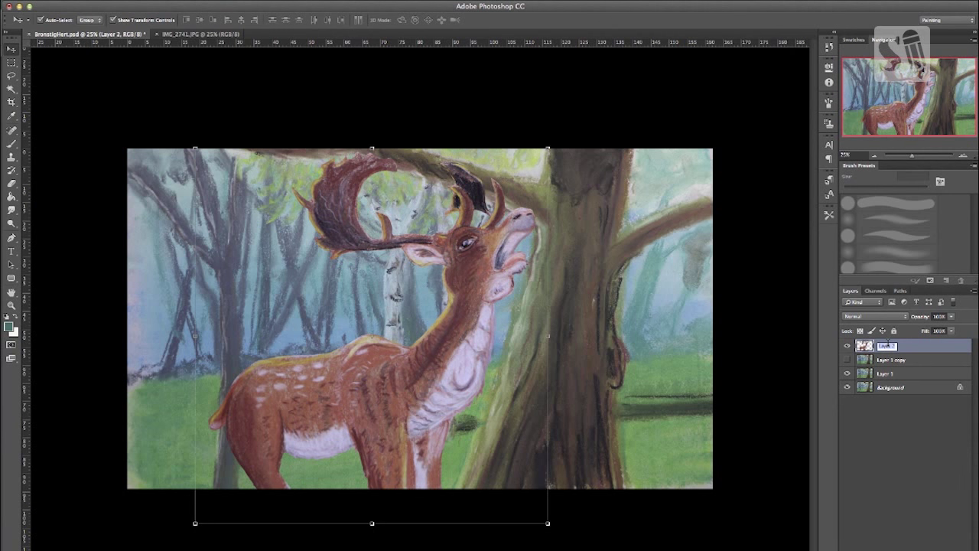
pyautogui.click(887, 374)
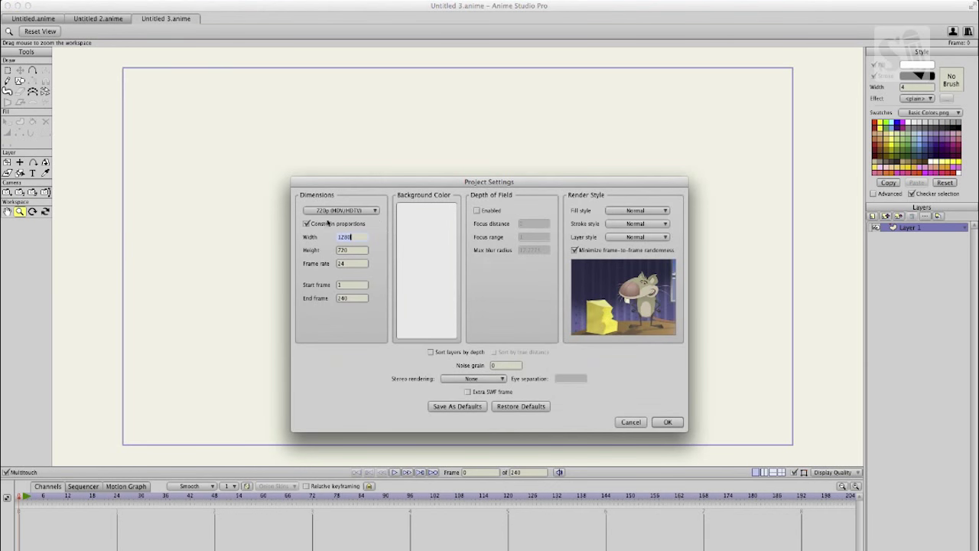
# Set the new project to a widescreen HD dimensions preset and confirm the settings.
pyautogui.click(340, 209)
pyautogui.write('25')
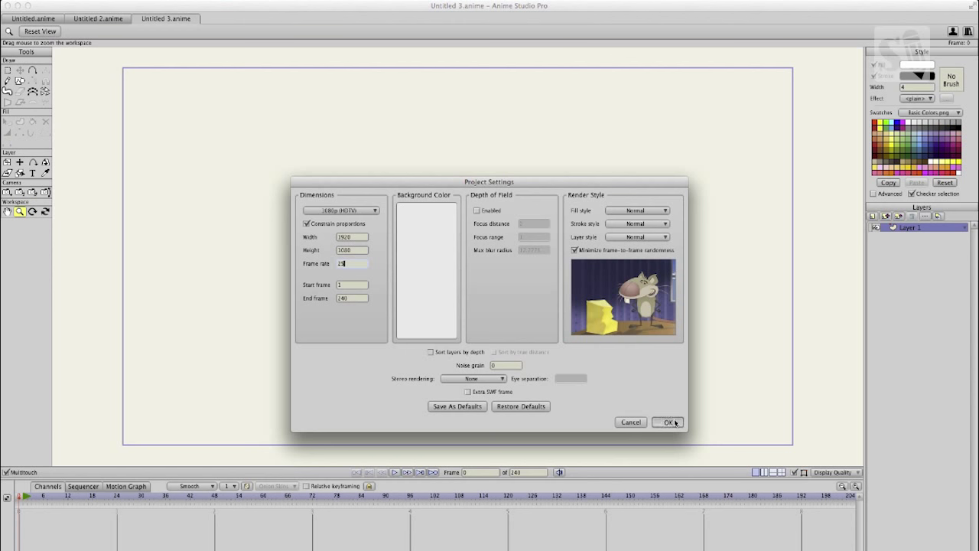
pyautogui.click(664, 422)
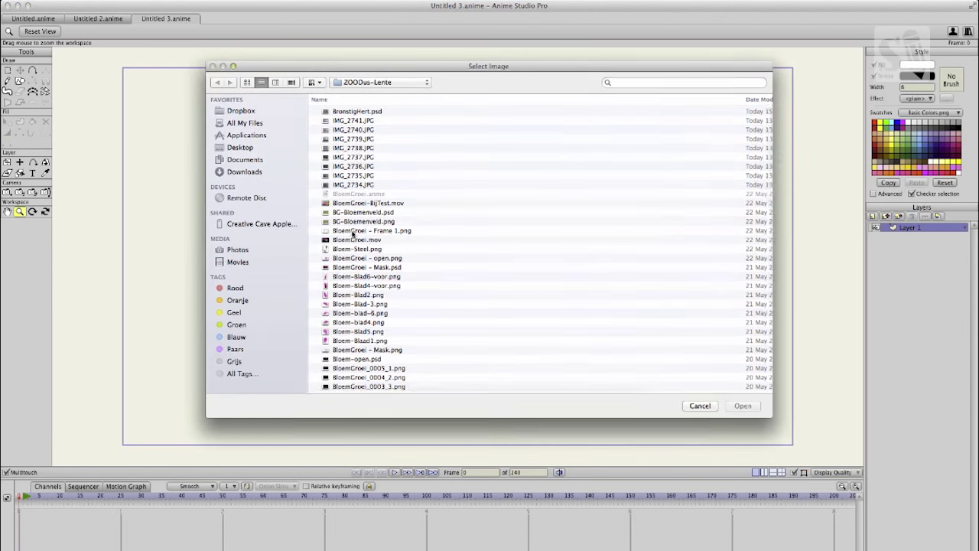
# Import the Photoshop painting with its layers brought in individually.
pyautogui.click(743, 405)
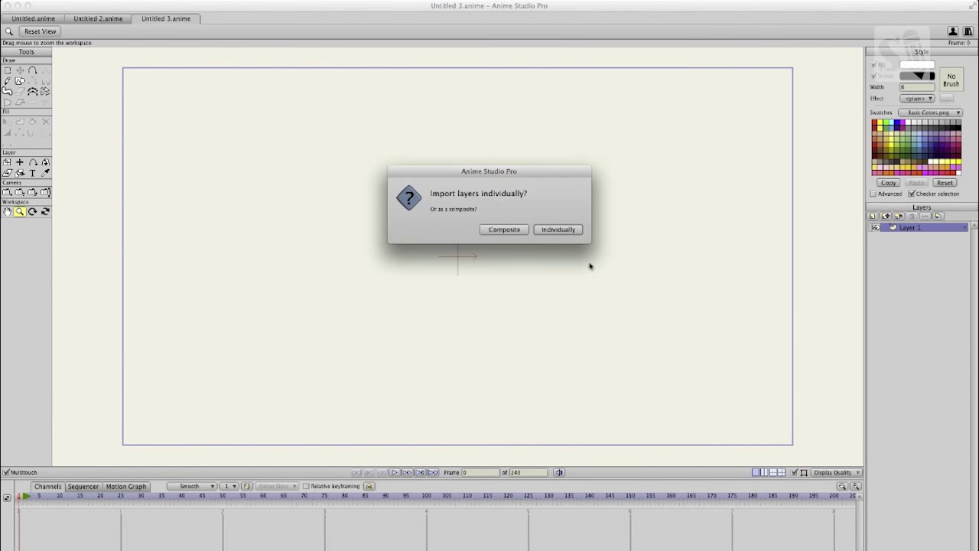
pyautogui.click(557, 230)
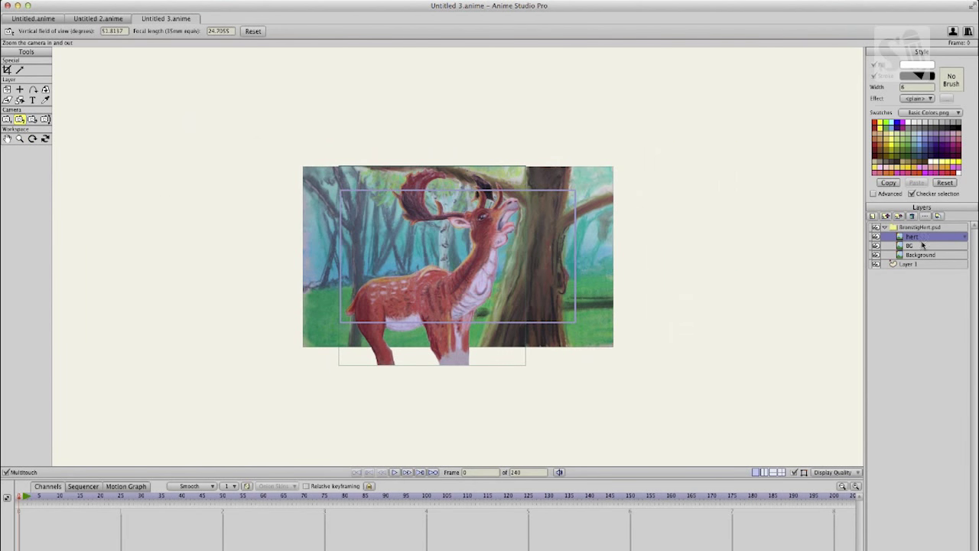
# Add a new Bone layer and place the deer layer inside it.
pyautogui.click(872, 215)
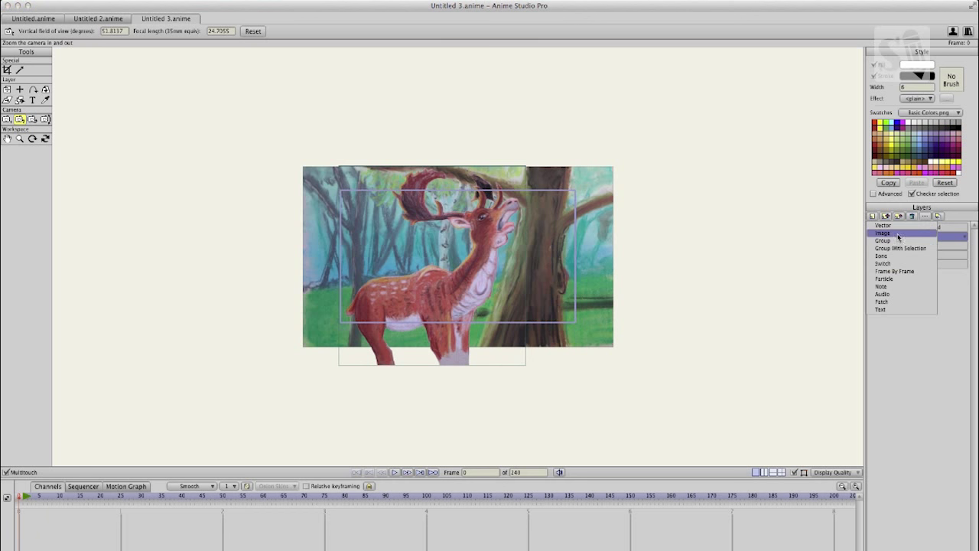
pyautogui.click(881, 232)
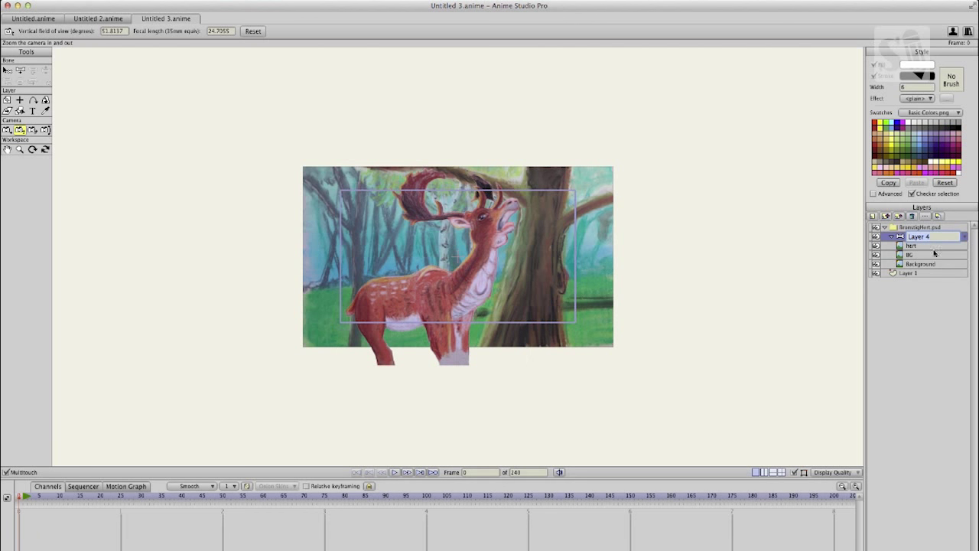
pyautogui.click(914, 254)
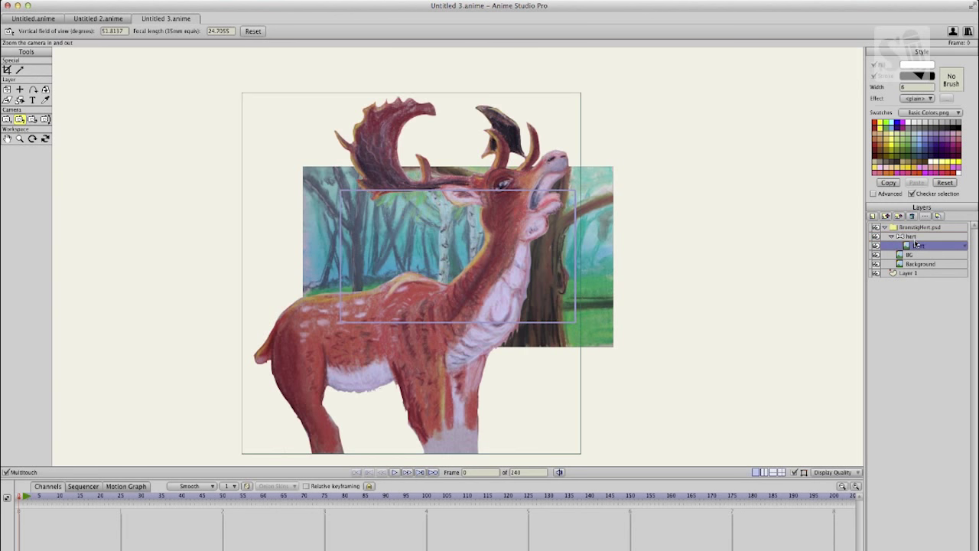
pyautogui.click(918, 245)
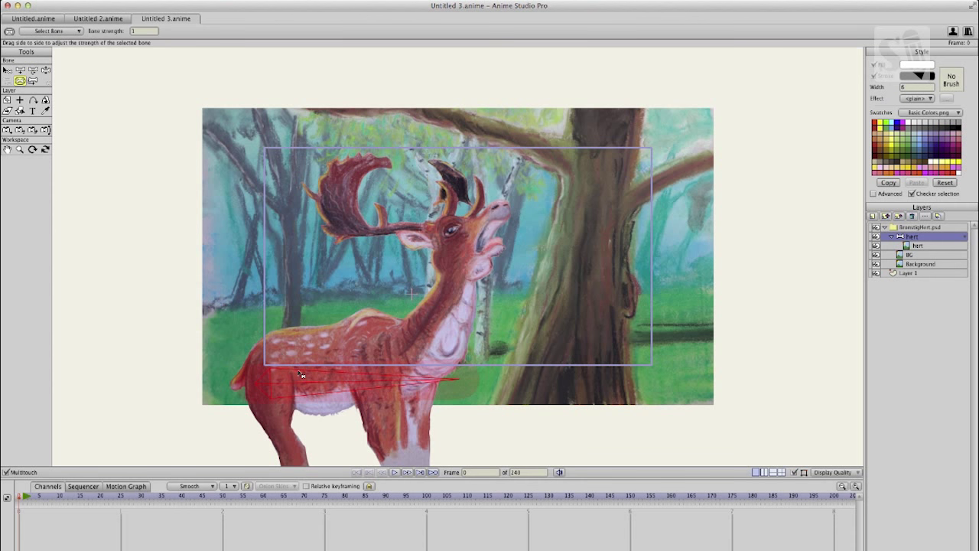
# Add a bone up into the deer's head and neck and adjust its influence strength.
pyautogui.click(6, 70)
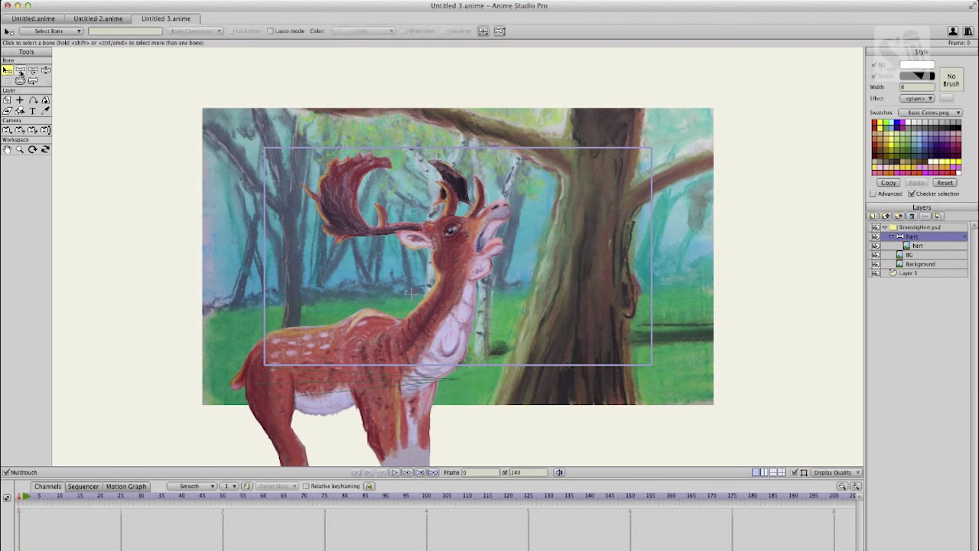
pyautogui.moveTo(451, 294); pyautogui.dragTo(426, 360)
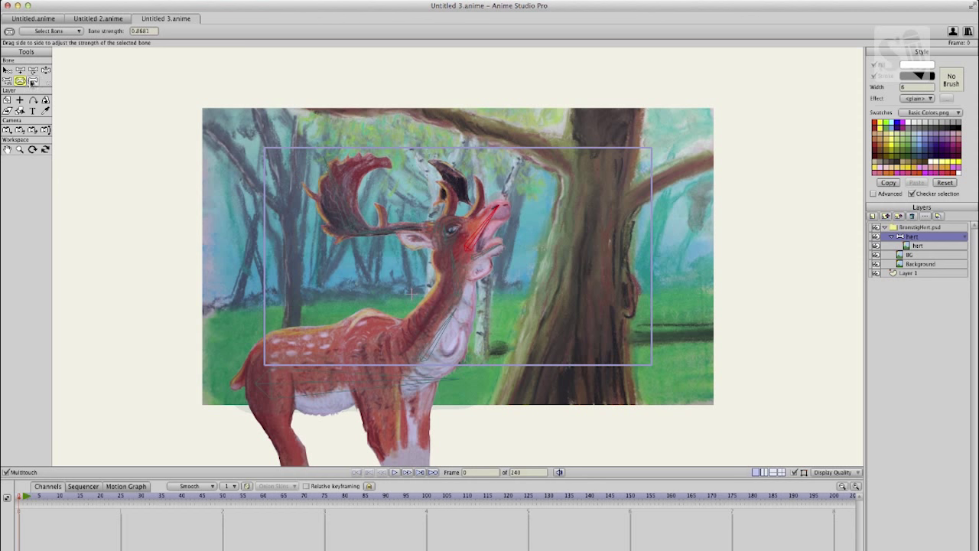
pyautogui.moveTo(6, 70)
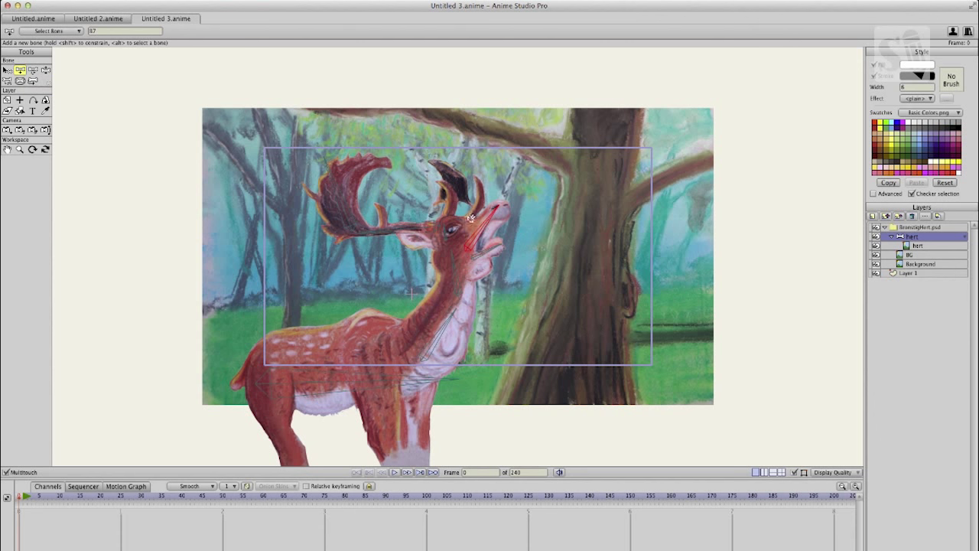
pyautogui.click(18, 81)
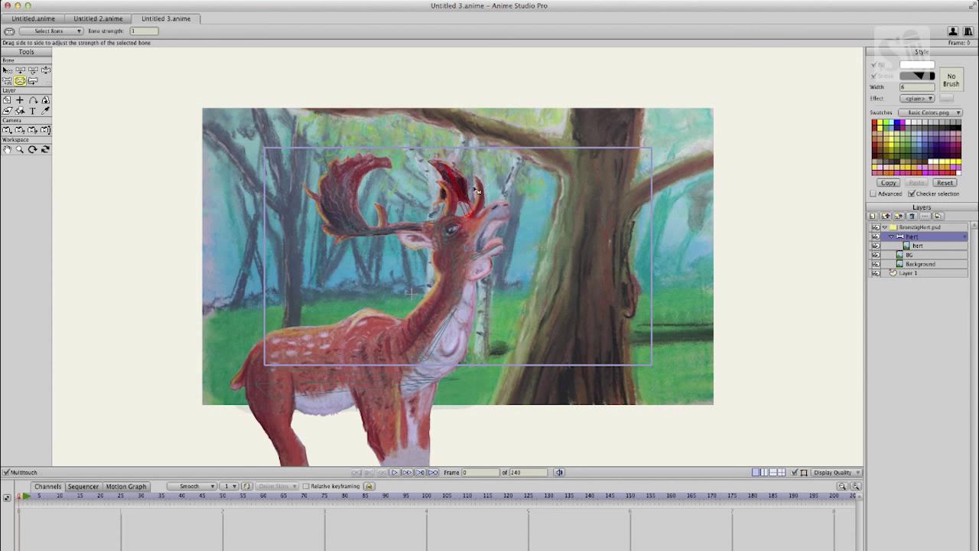
pyautogui.click(6, 70)
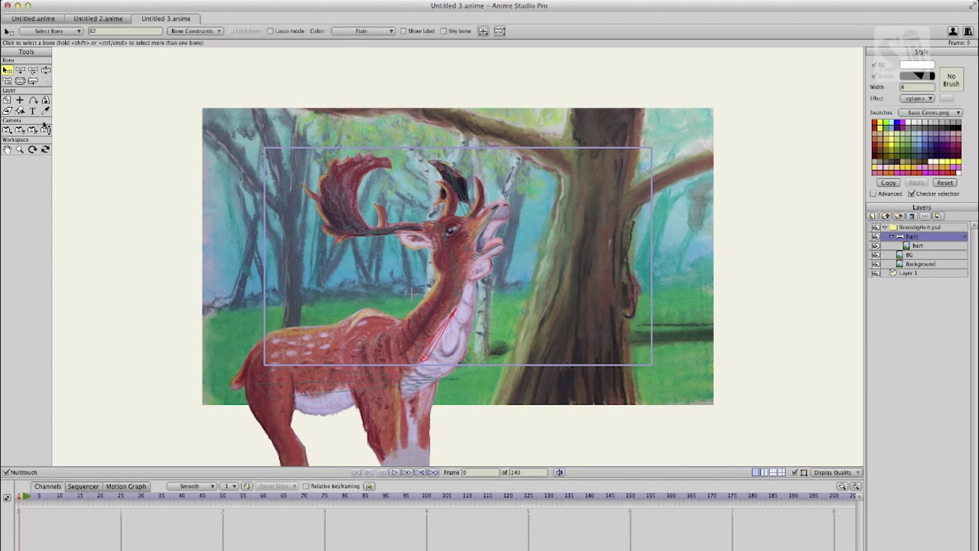
pyautogui.moveTo(75, 121)
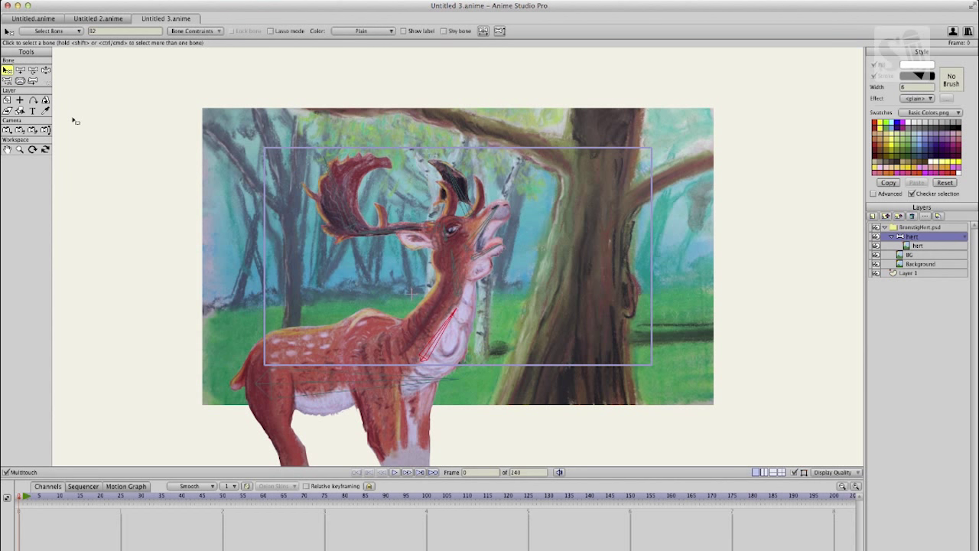
pyautogui.moveTo(22, 81)
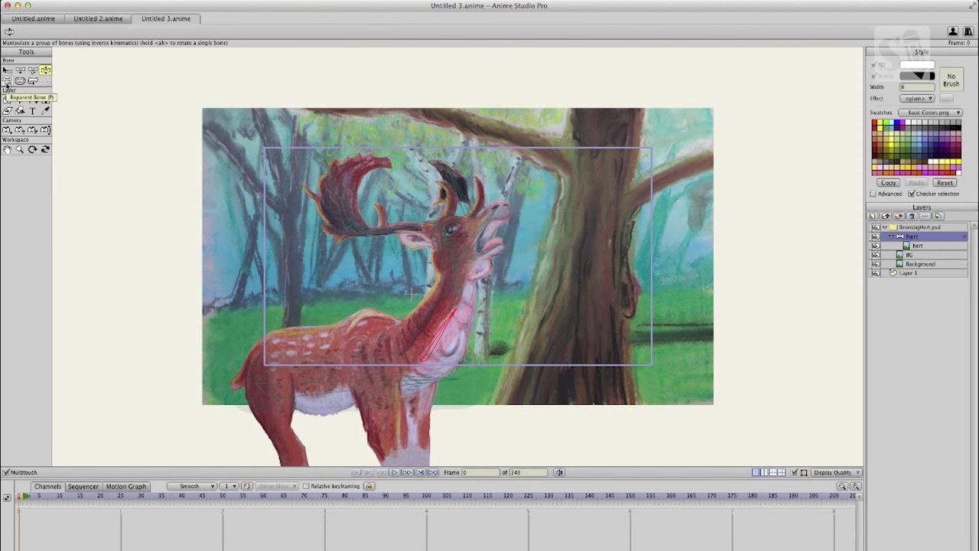
pyautogui.moveTo(6, 71)
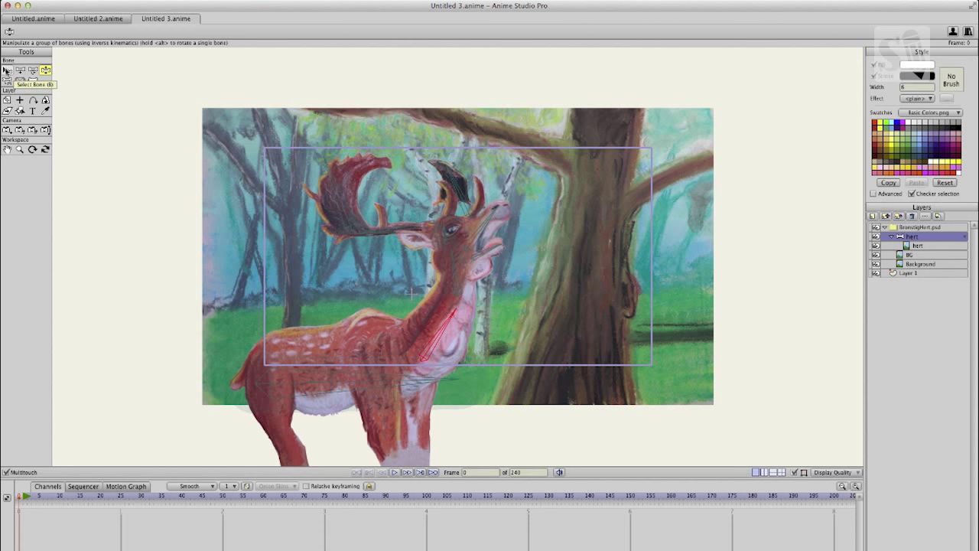
pyautogui.moveTo(45, 70)
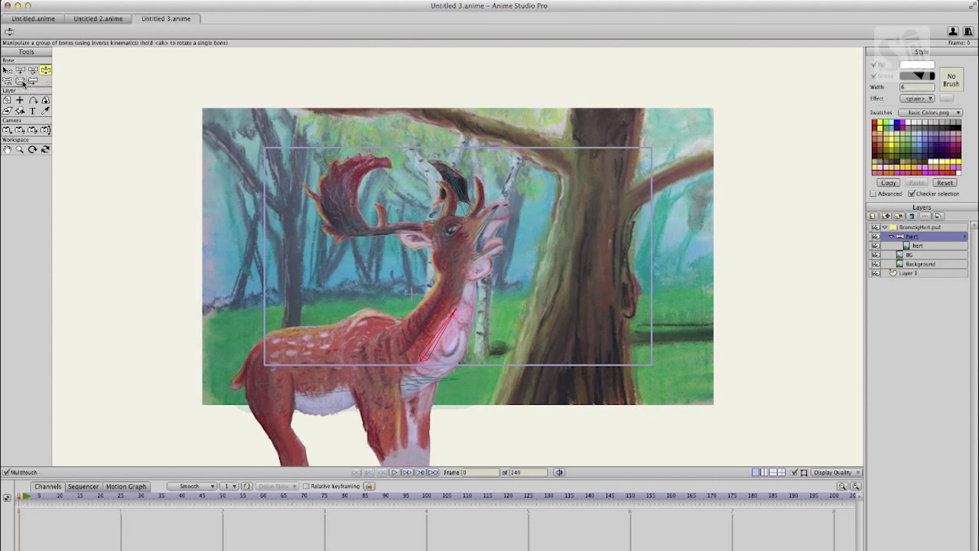
pyautogui.moveTo(18, 81)
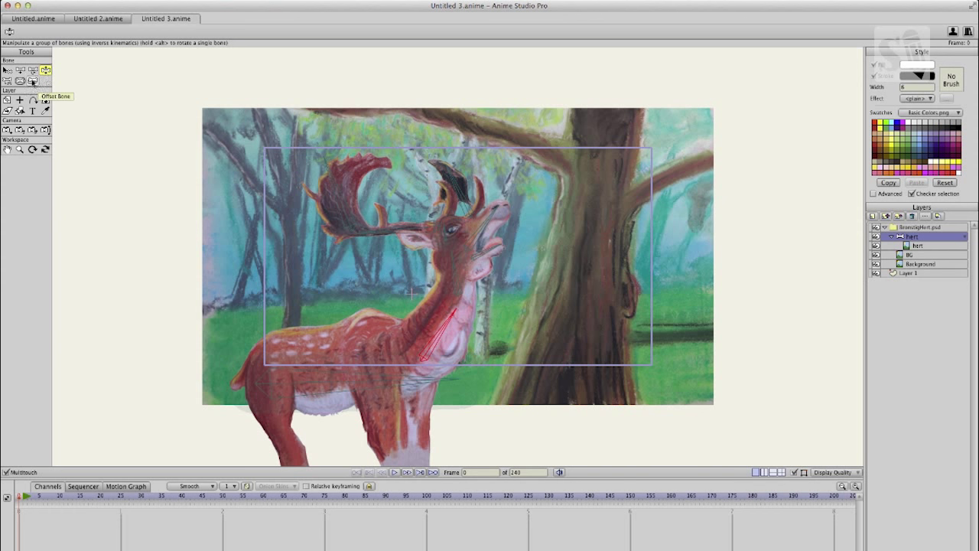
pyautogui.moveTo(34, 80)
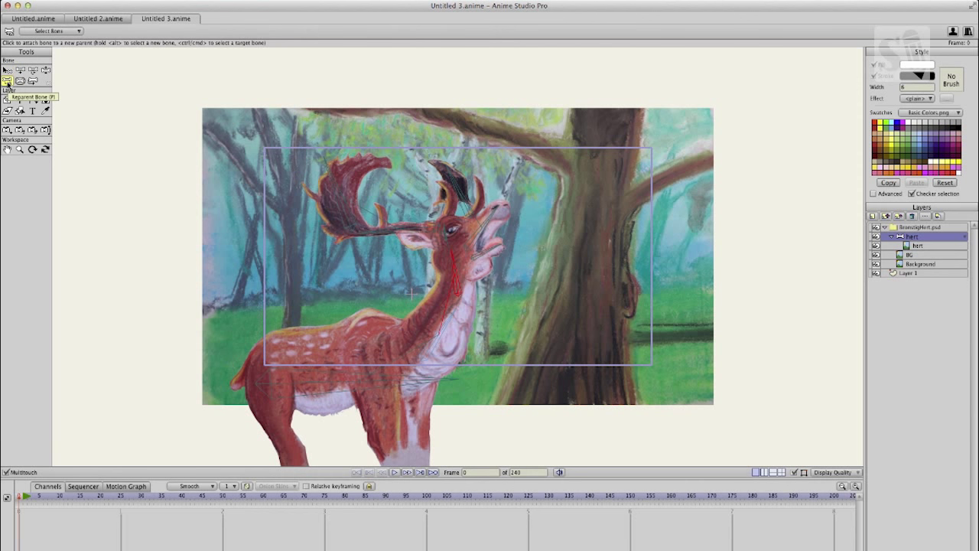
pyautogui.click(6, 69)
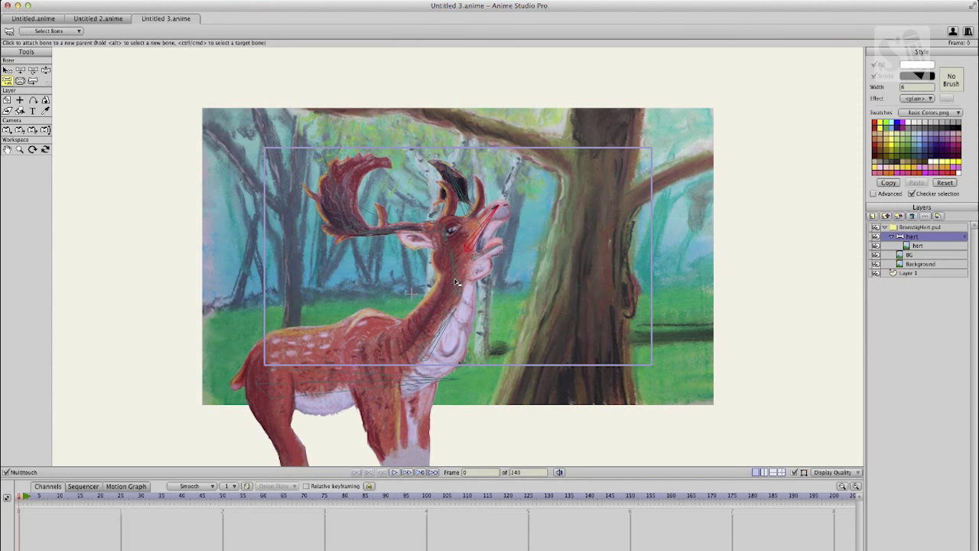
pyautogui.click(6, 70)
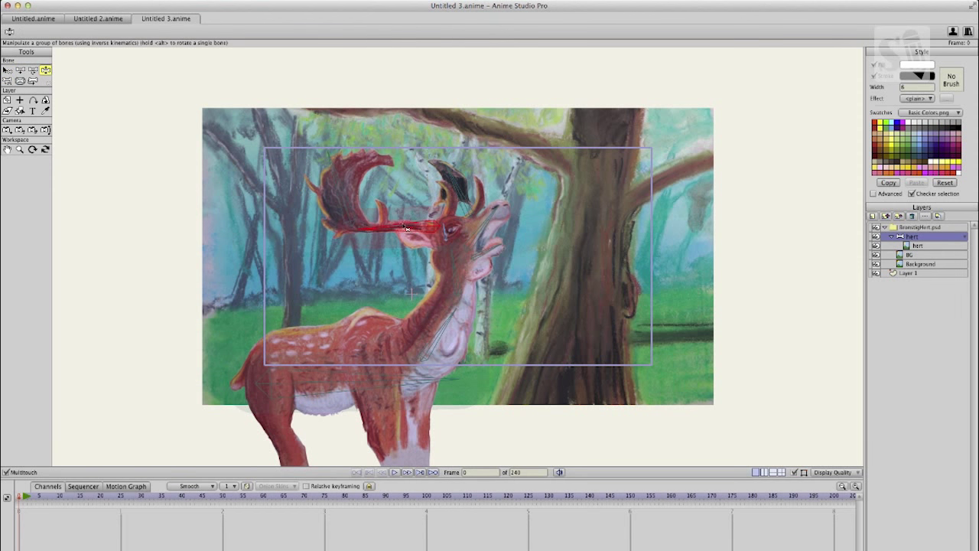
pyautogui.moveTo(410, 228); pyautogui.dragTo(451, 254)
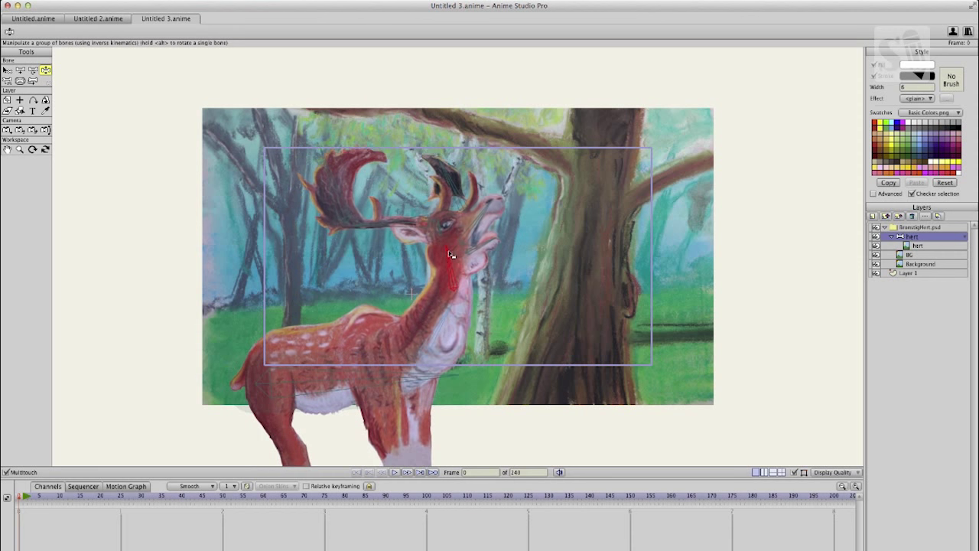
pyautogui.moveTo(451, 254); pyautogui.dragTo(486, 226)
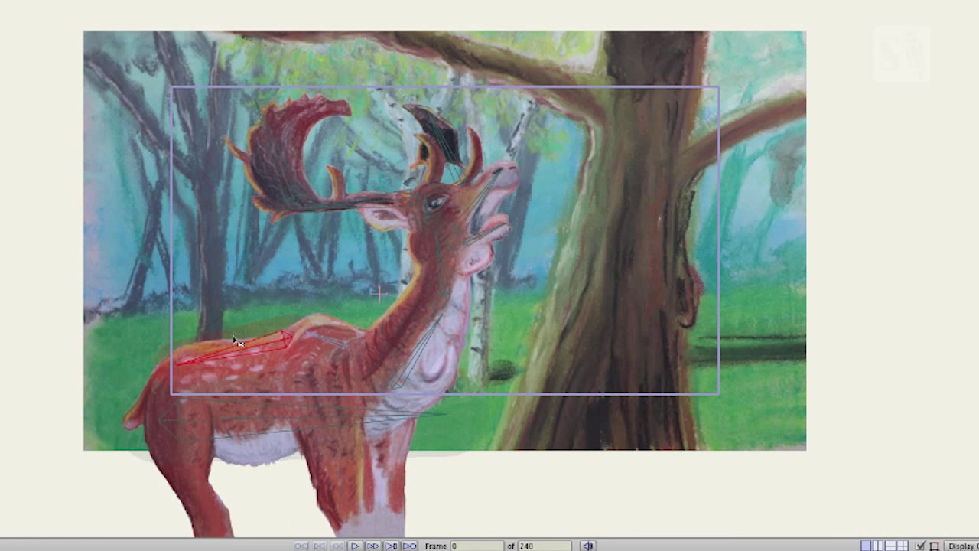
pyautogui.moveTo(237, 340); pyautogui.dragTo(325, 343)
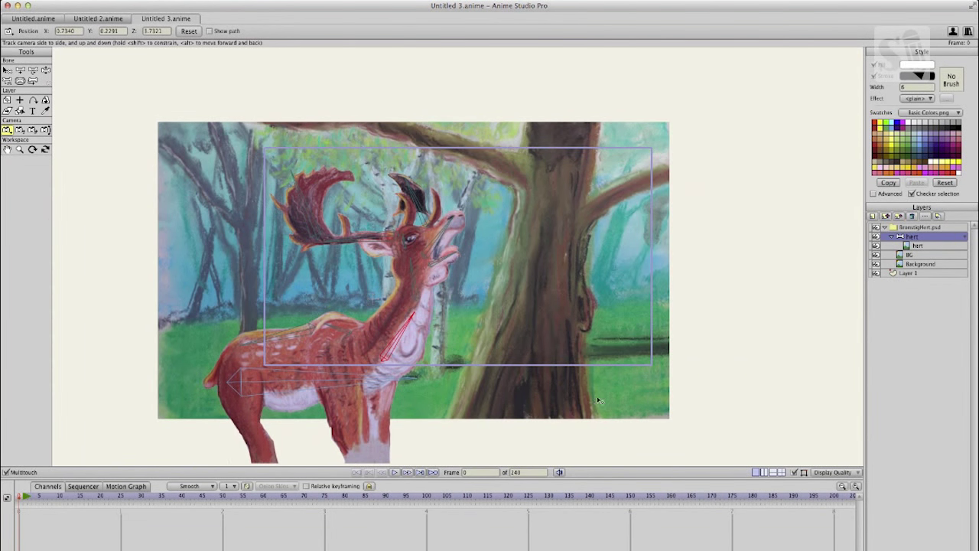
# Hide the forest Background layer so only the rigged deer remains visible.
pyautogui.click(875, 254)
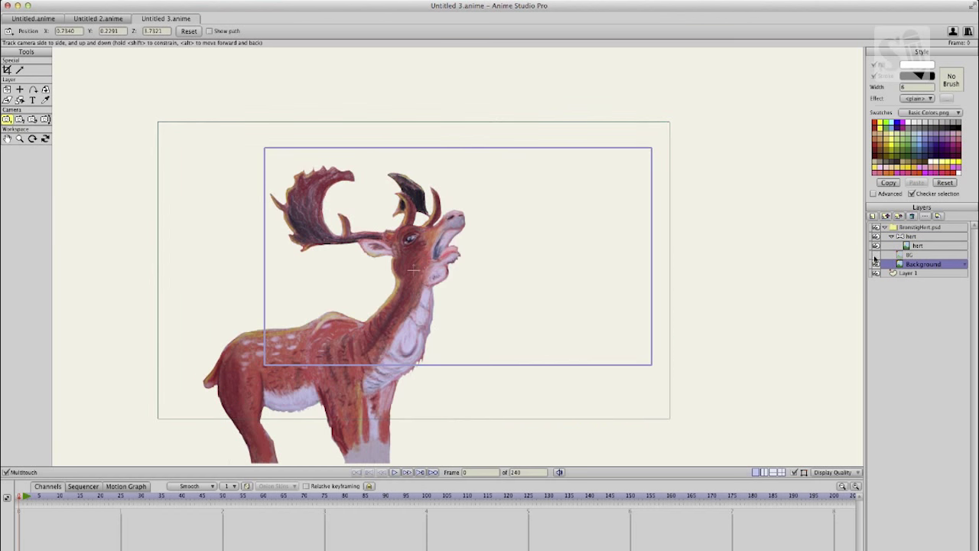
# Review a layer's name in Layer Settings and show the forest backdrop again.
pyautogui.doubleClick(911, 254)
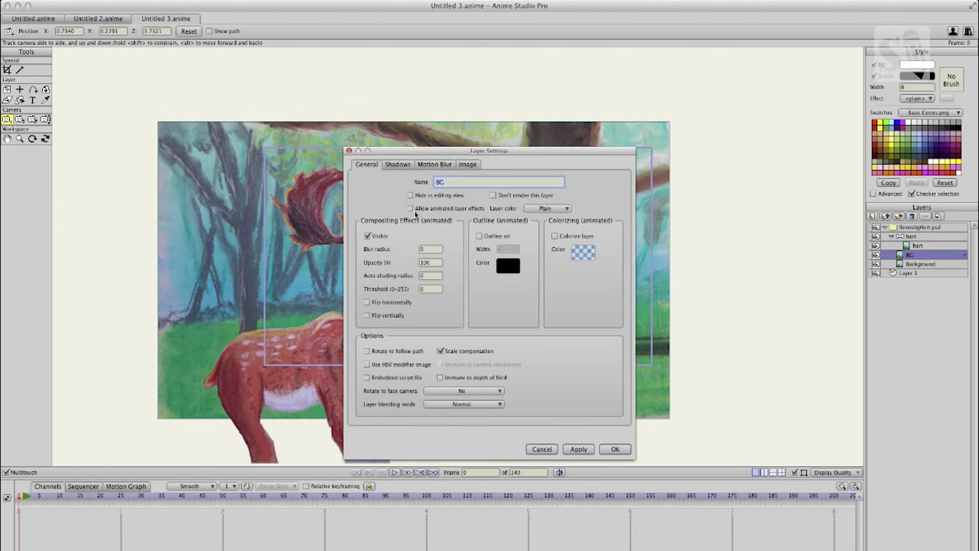
pyautogui.click(410, 208)
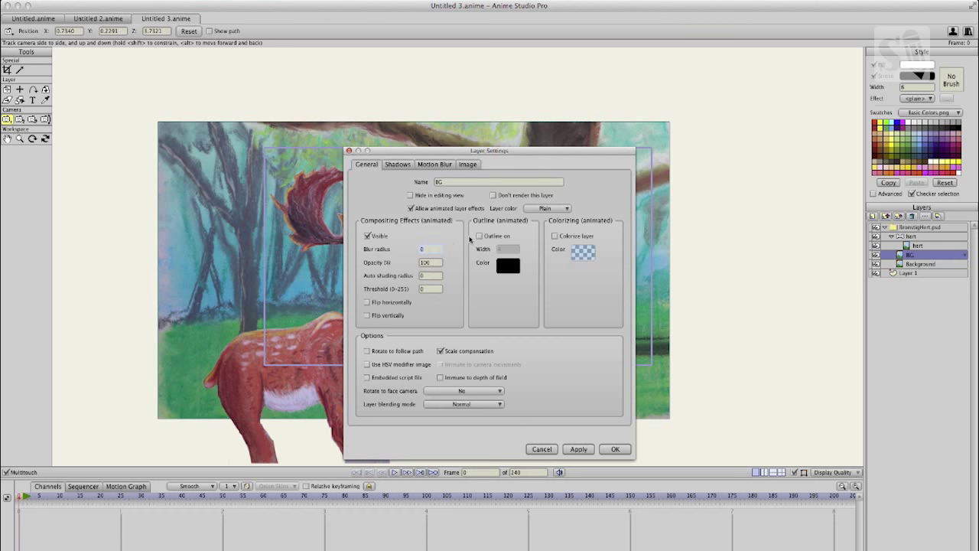
pyautogui.click(615, 450)
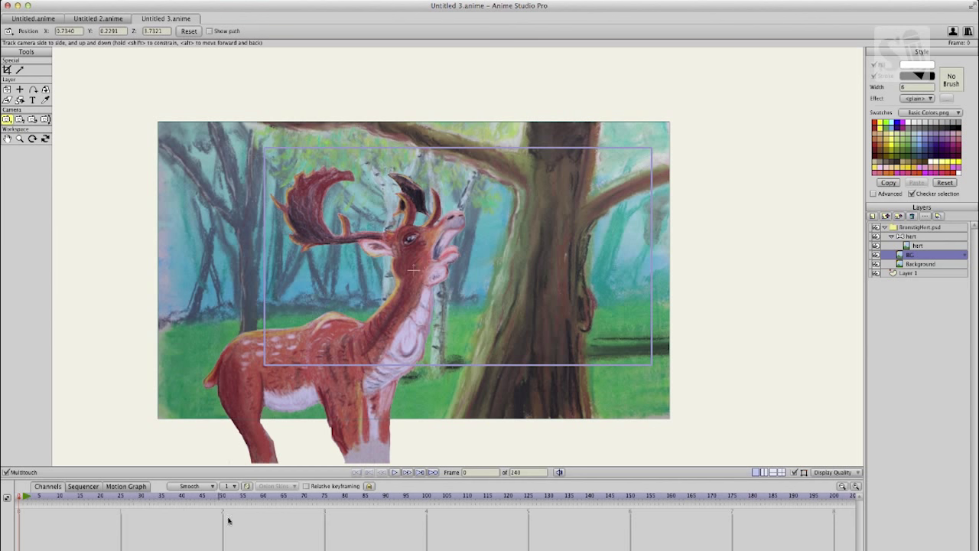
pyautogui.doubleClick(911, 254)
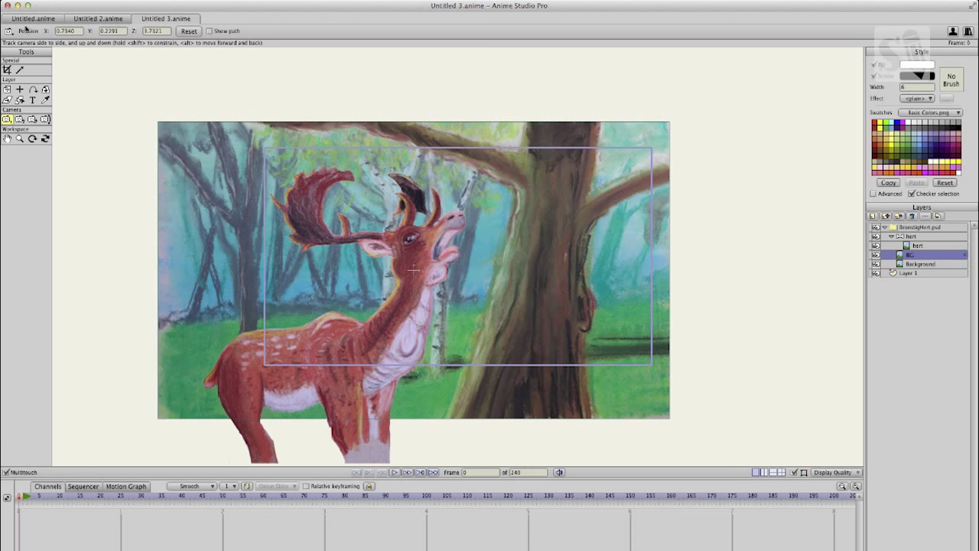
pyautogui.moveTo(24, 29)
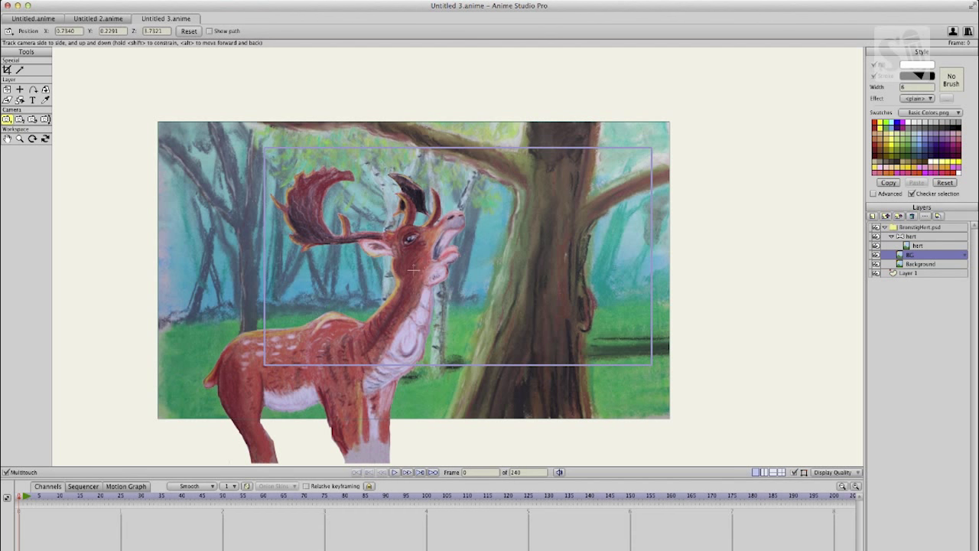
pyautogui.moveTo(349, 168)
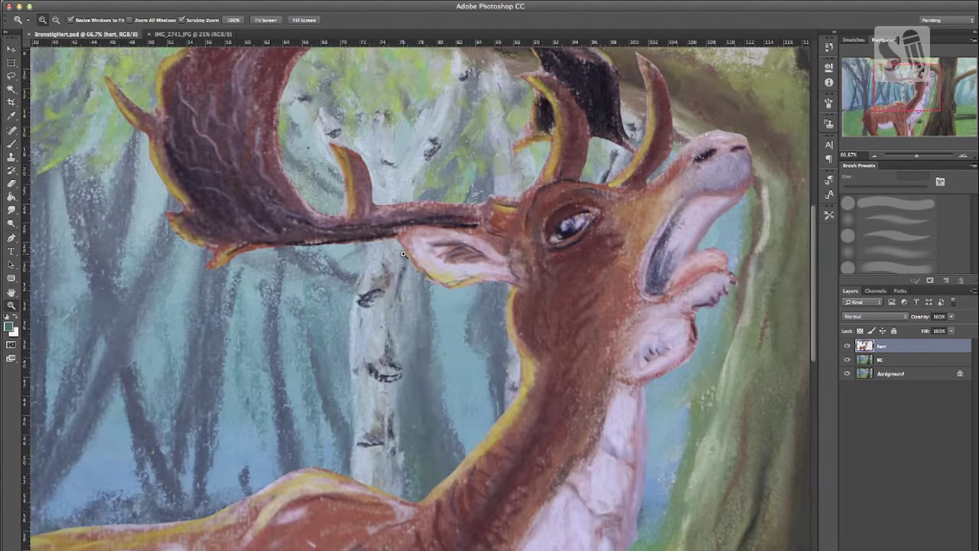
# Paint pale lavender strokes on the deer's chest and neck with a new brush preset.
pyautogui.click(13, 130)
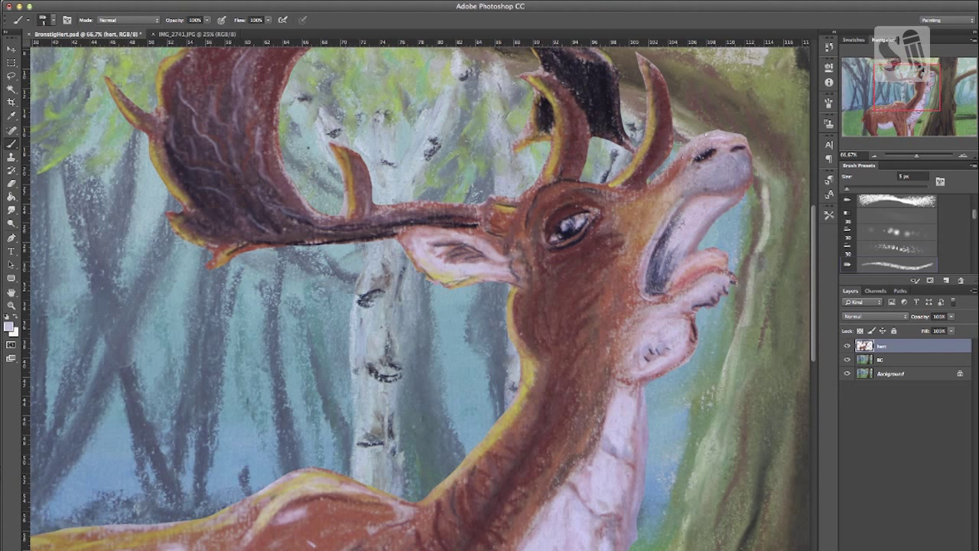
pyautogui.click(9, 324)
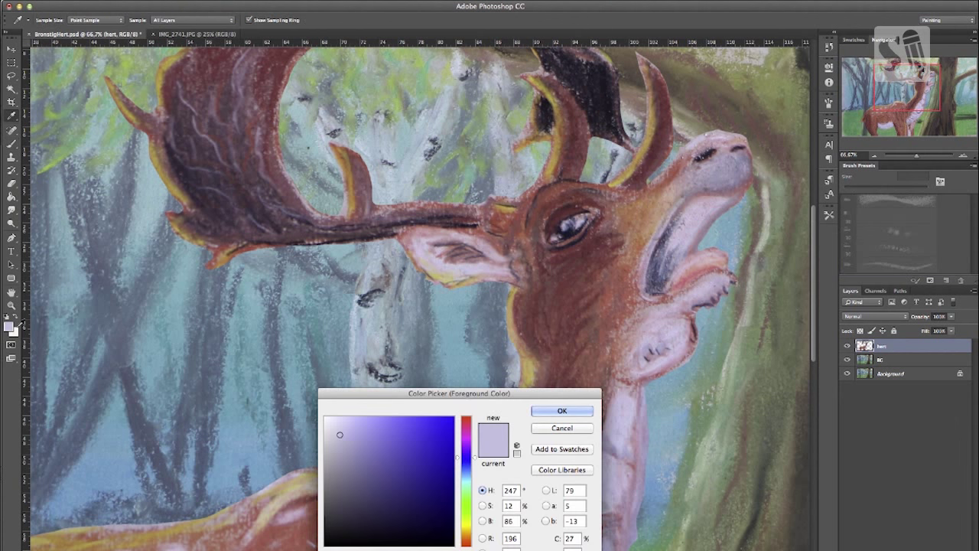
pyautogui.click(562, 410)
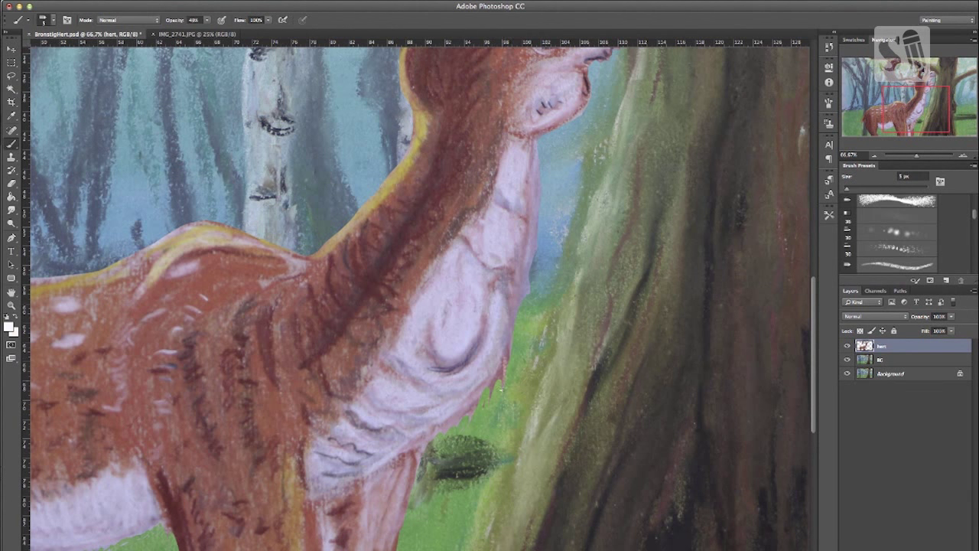
pyautogui.moveTo(416, 459); pyautogui.dragTo(502, 365)
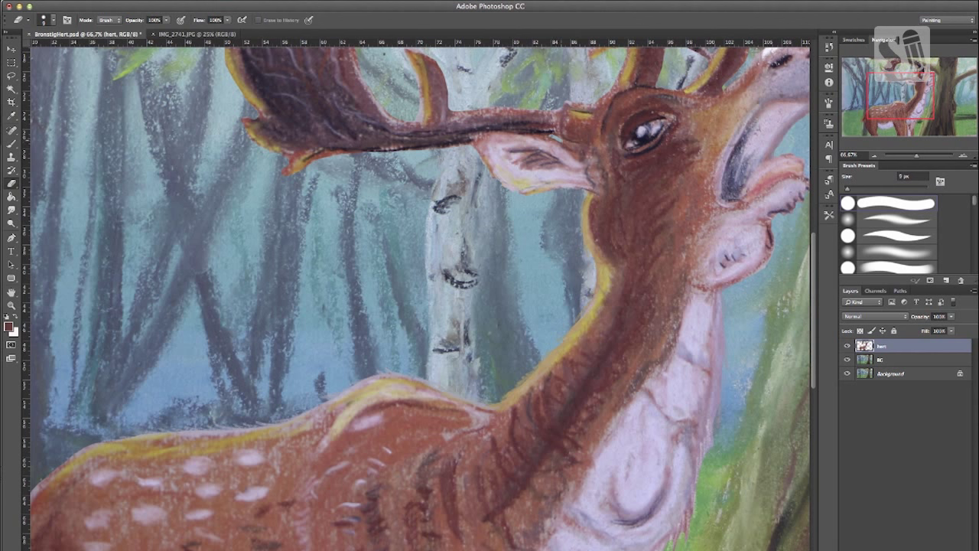
# Darken the inside of the deer's mouth with a round brush and add dusky pink strokes around it.
pyautogui.click(574, 145)
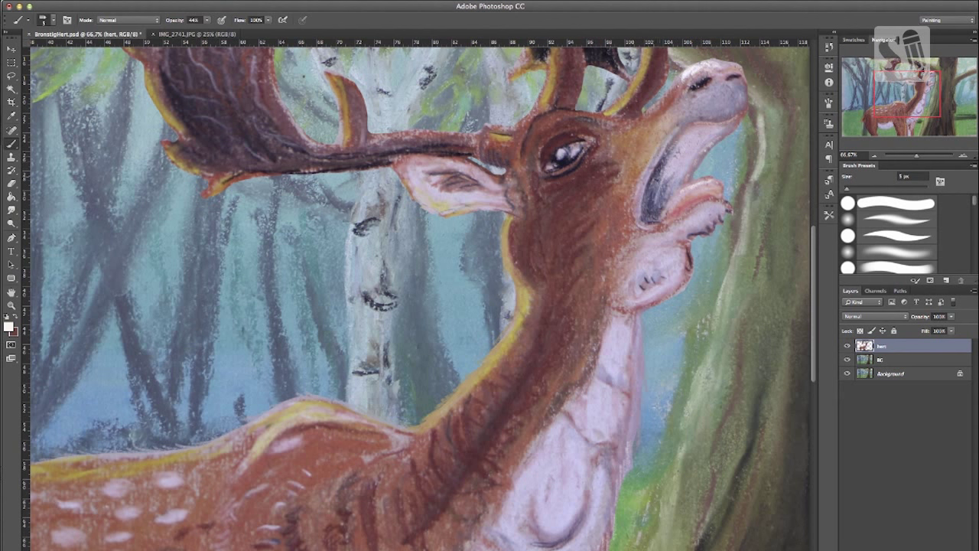
pyautogui.moveTo(665, 141); pyautogui.dragTo(639, 229)
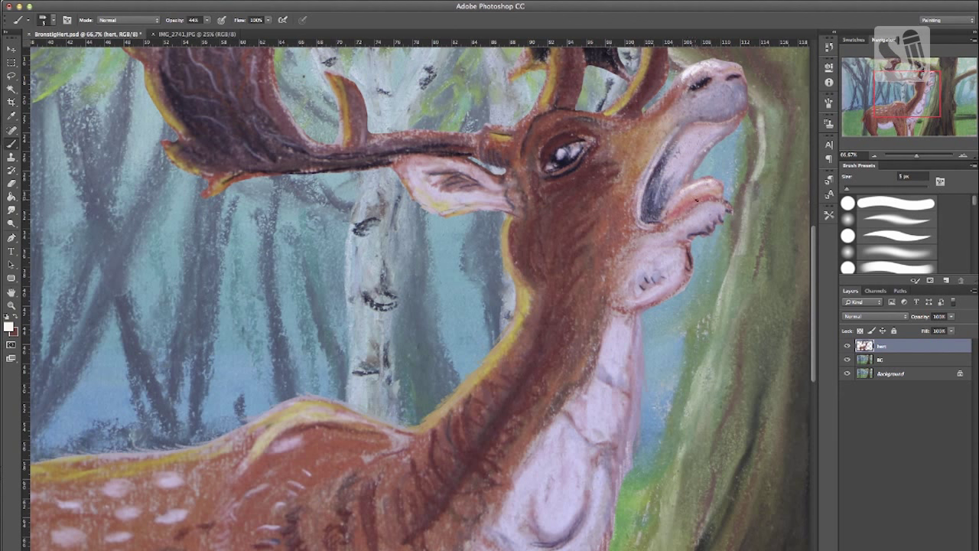
pyautogui.click(9, 327)
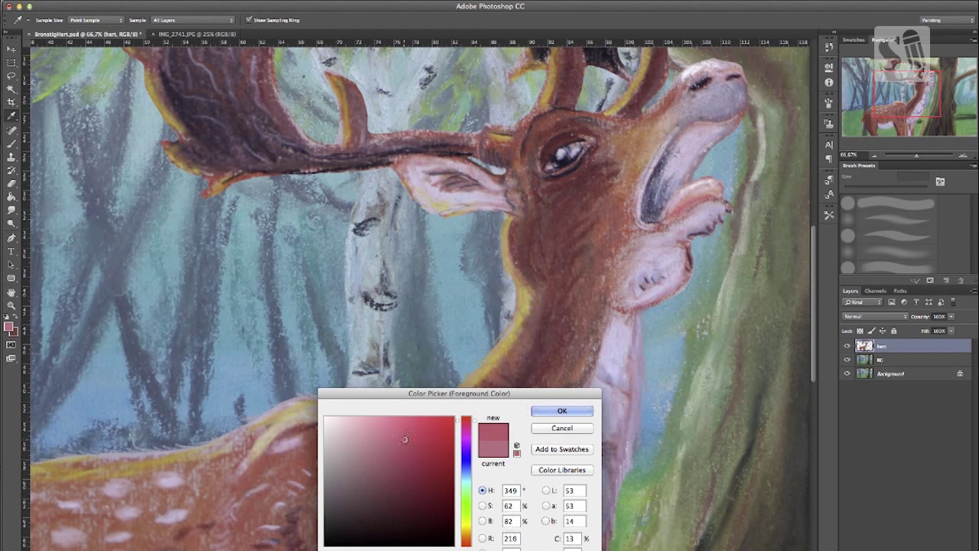
pyautogui.click(561, 410)
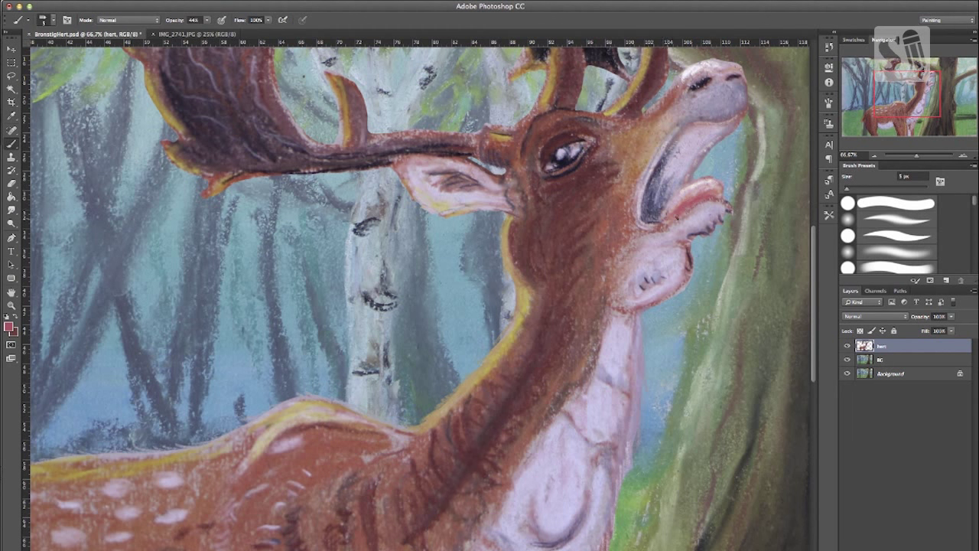
pyautogui.moveTo(689, 187); pyautogui.dragTo(680, 226)
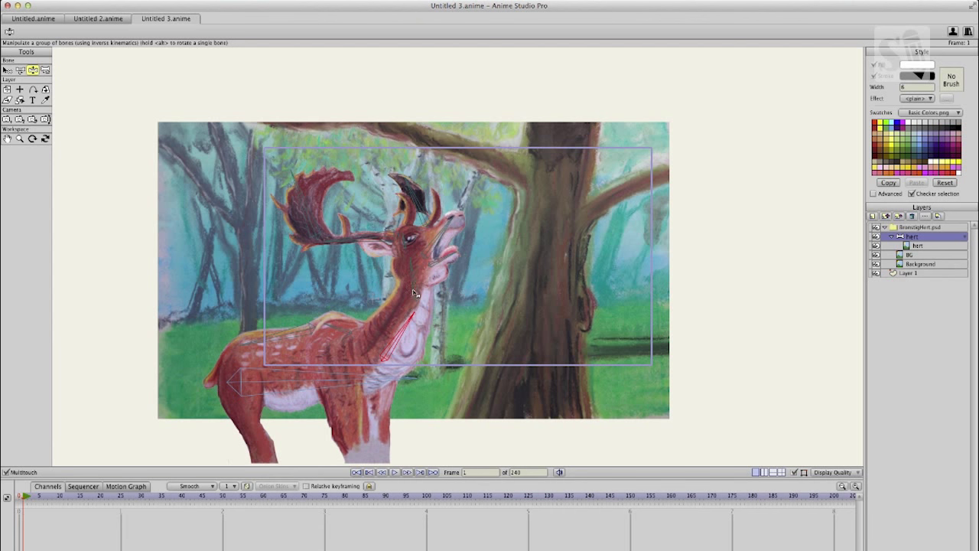
# Key the deer's head raised into a bellowing pose across several earlier frames.
pyautogui.moveTo(415, 293); pyautogui.dragTo(413, 331)
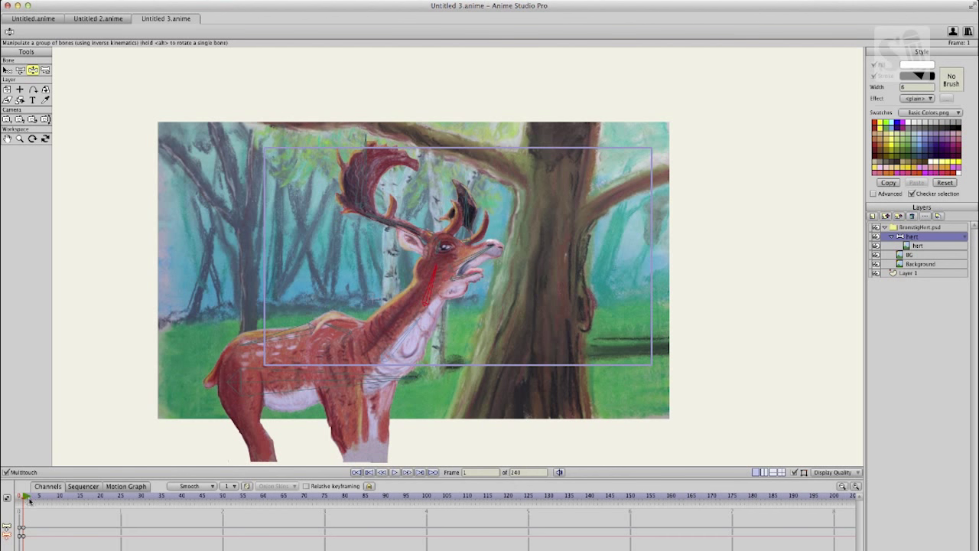
pyautogui.click(391, 496)
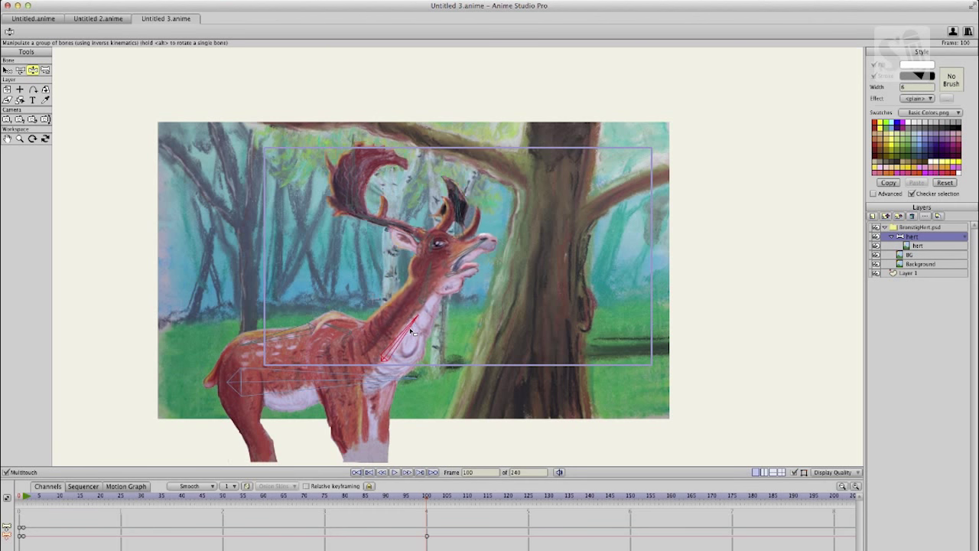
pyautogui.moveTo(410, 331); pyautogui.dragTo(422, 276)
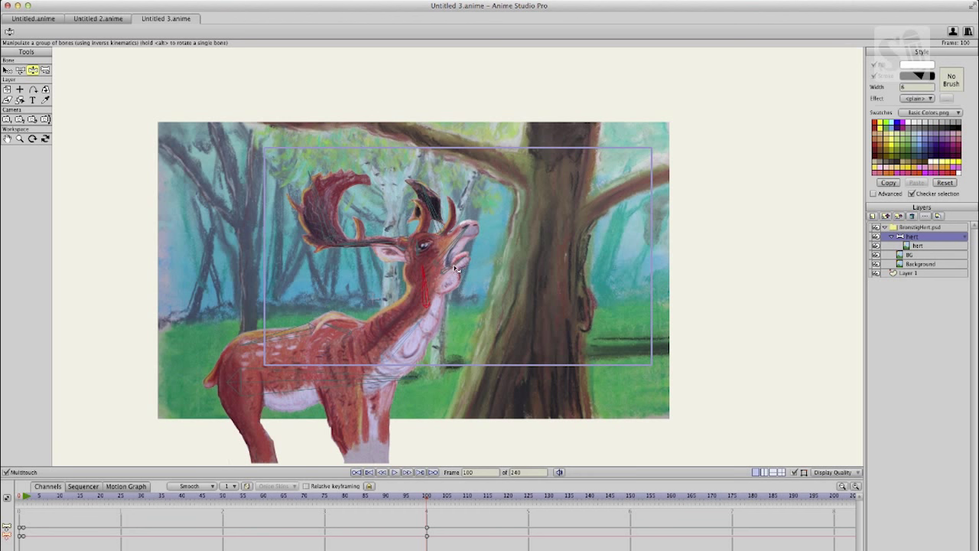
pyautogui.click(306, 496)
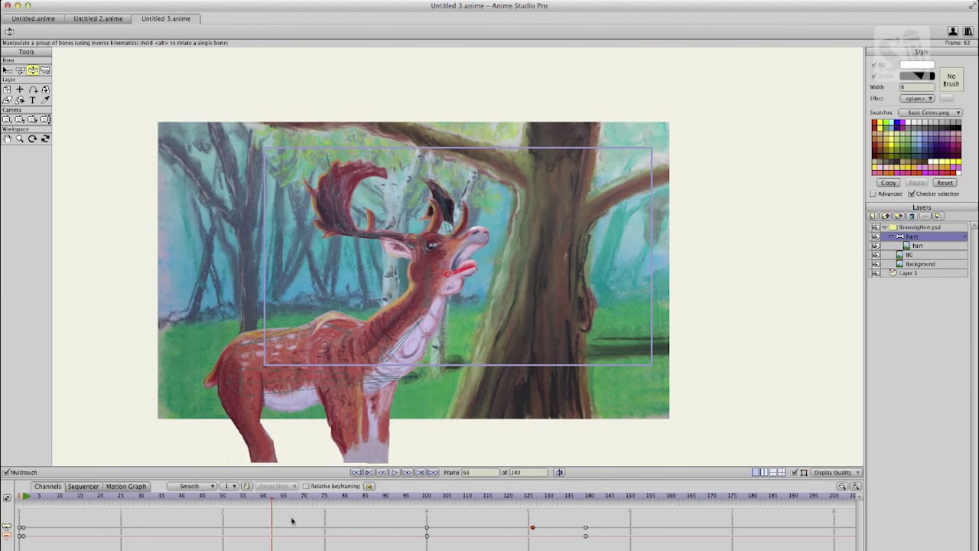
pyautogui.click(427, 496)
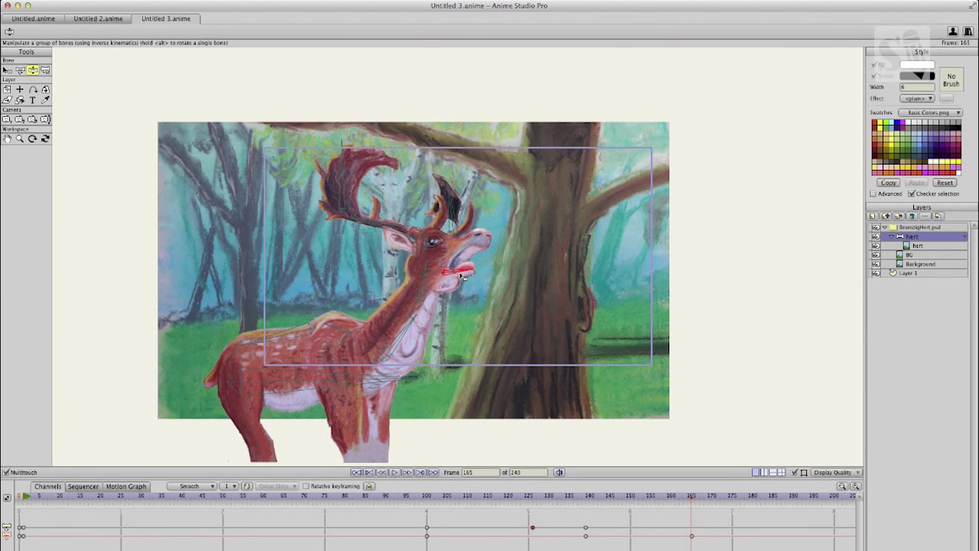
pyautogui.moveTo(459, 272); pyautogui.dragTo(431, 275)
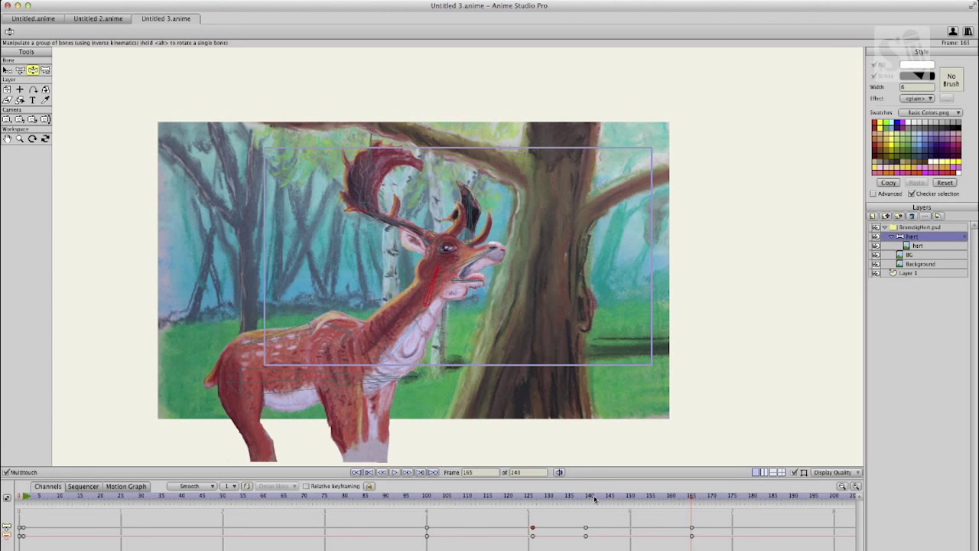
# At frame 200, tilt the deer's head back into a bellow and fine-tune the pose.
pyautogui.click(99, 495)
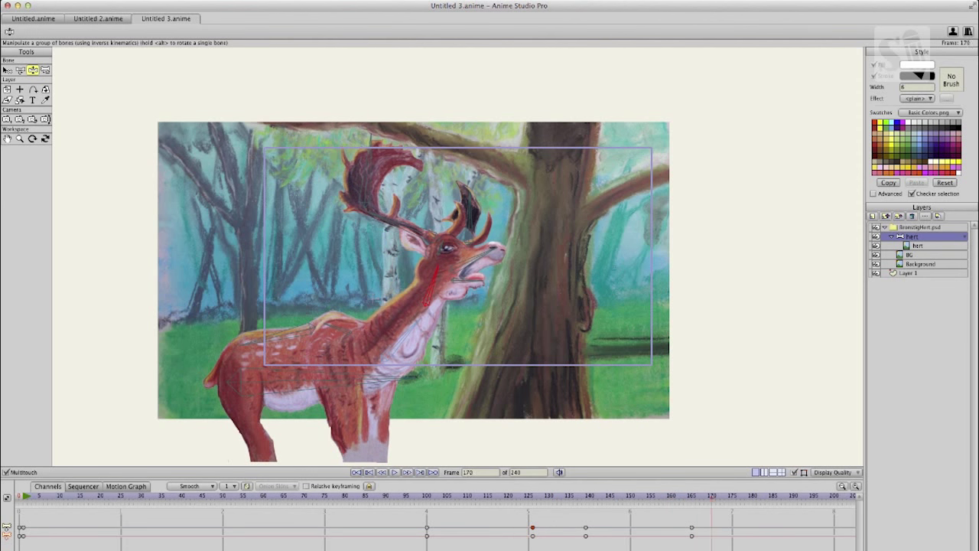
pyautogui.click(832, 495)
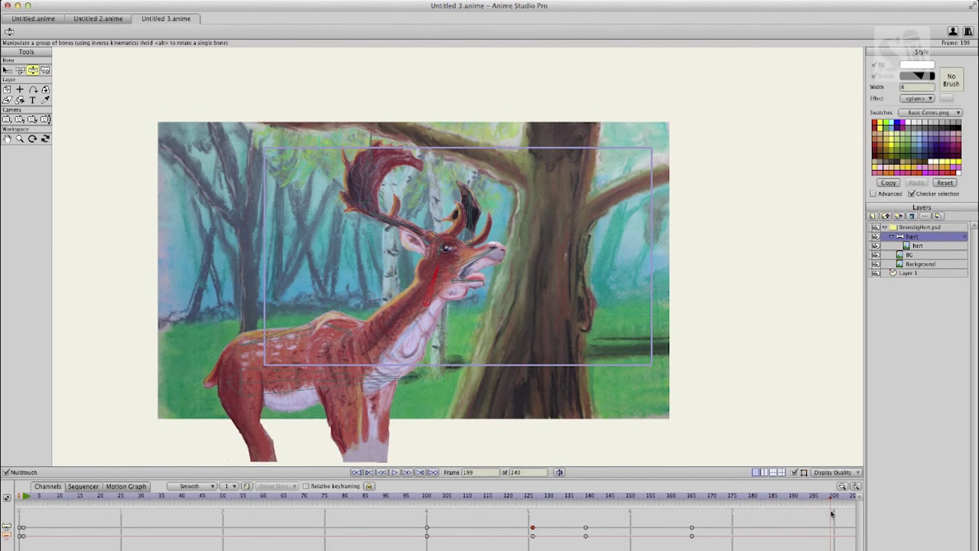
pyautogui.click(831, 495)
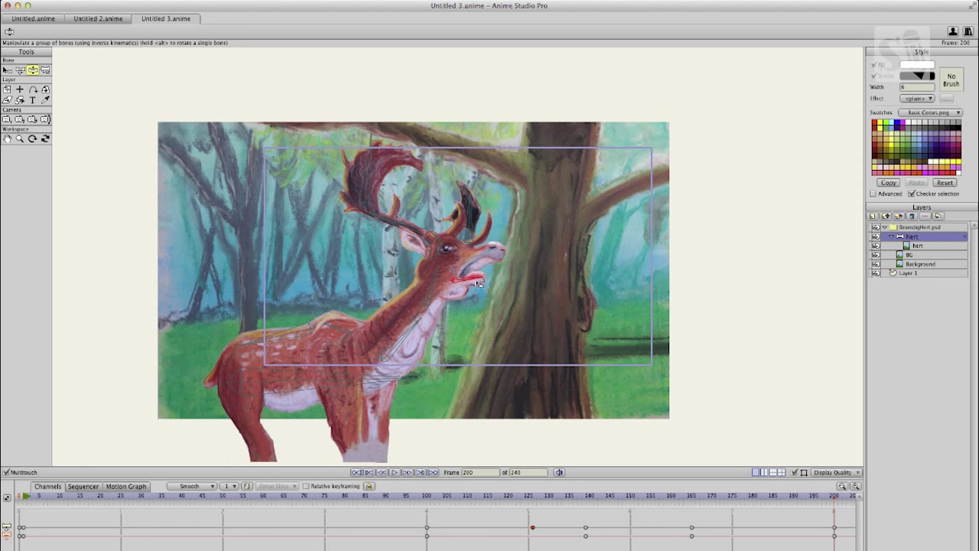
pyautogui.moveTo(477, 283); pyautogui.dragTo(410, 336)
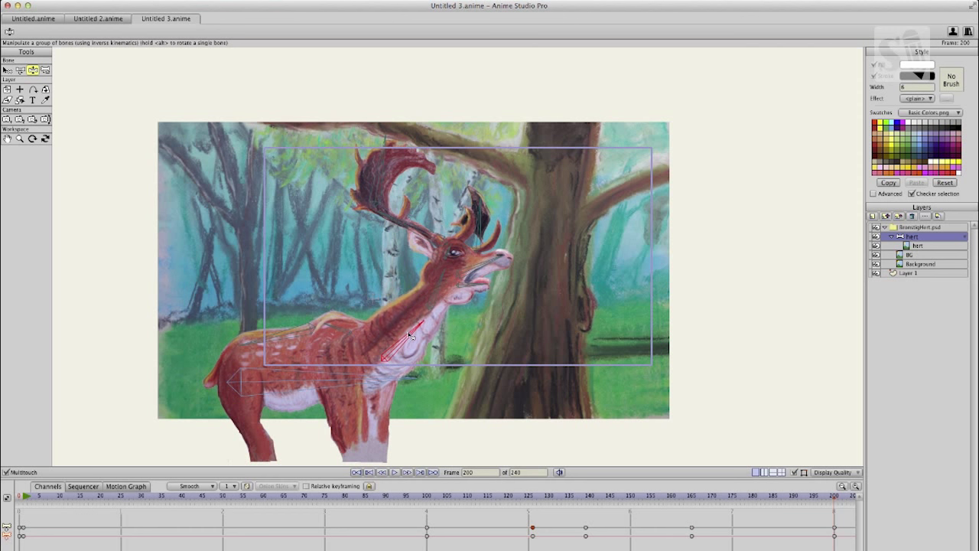
pyautogui.moveTo(410, 337); pyautogui.dragTo(435, 303)
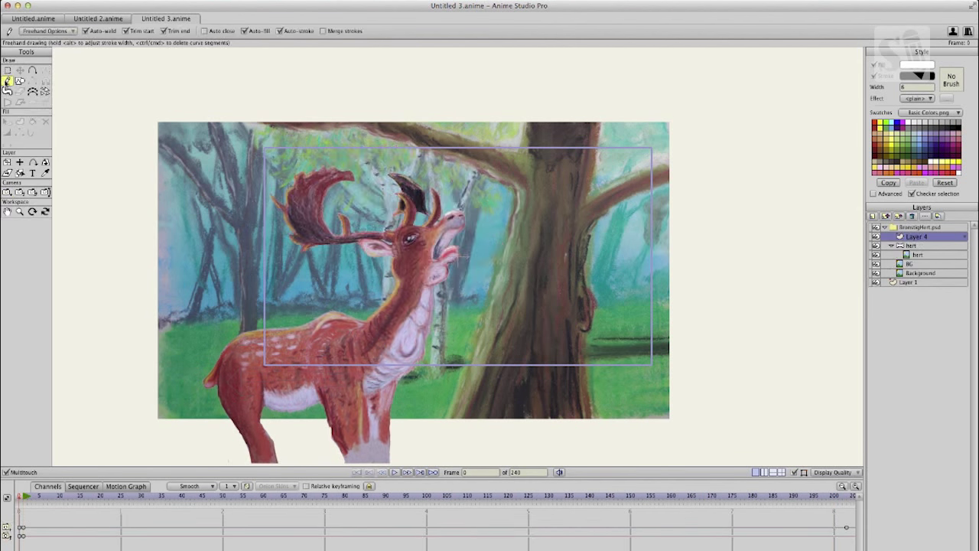
# Set the stroke colour and choose a brush shape aligned to the curve direction.
pyautogui.click(909, 77)
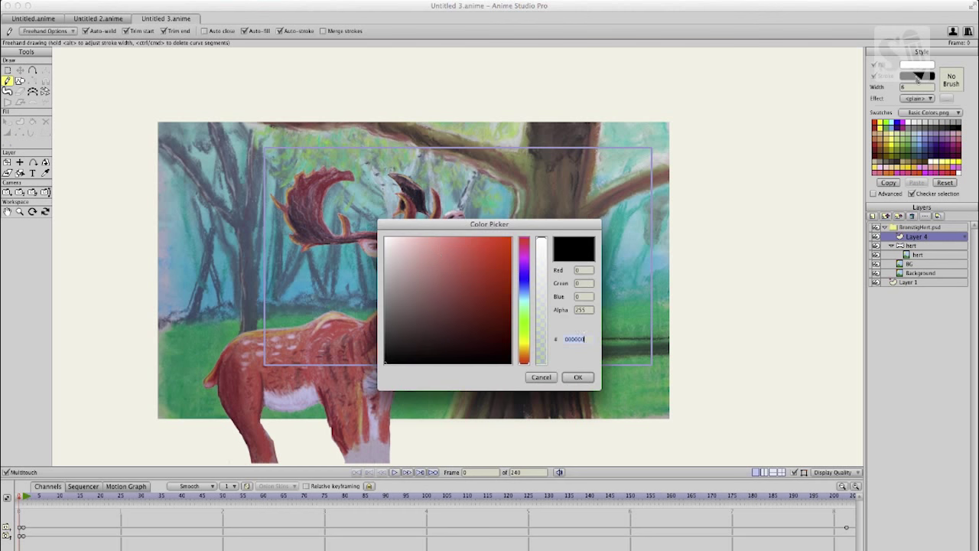
pyautogui.click(579, 376)
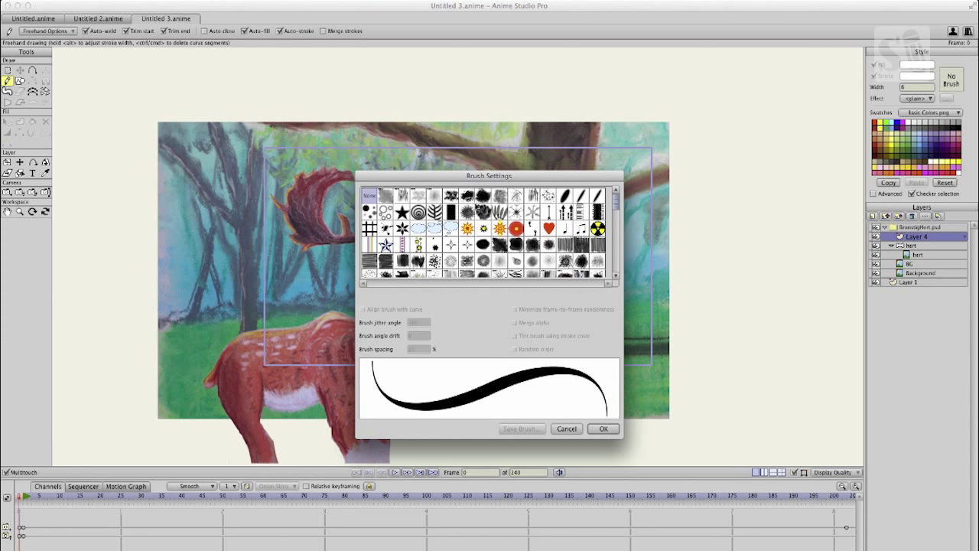
pyautogui.click(484, 196)
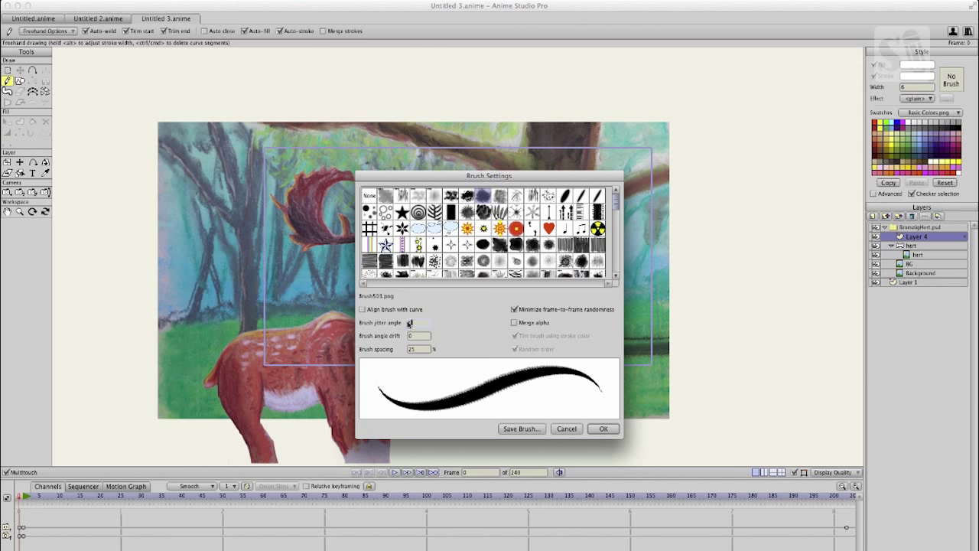
pyautogui.click(363, 309)
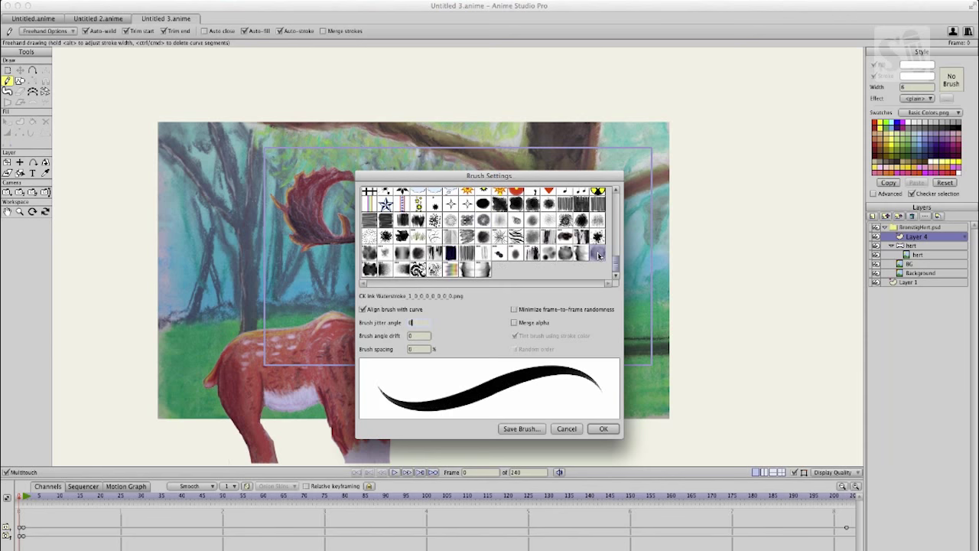
# Pick a feathery textured brush tip, adjust its angle and confirm the brush settings.
pyautogui.click(597, 252)
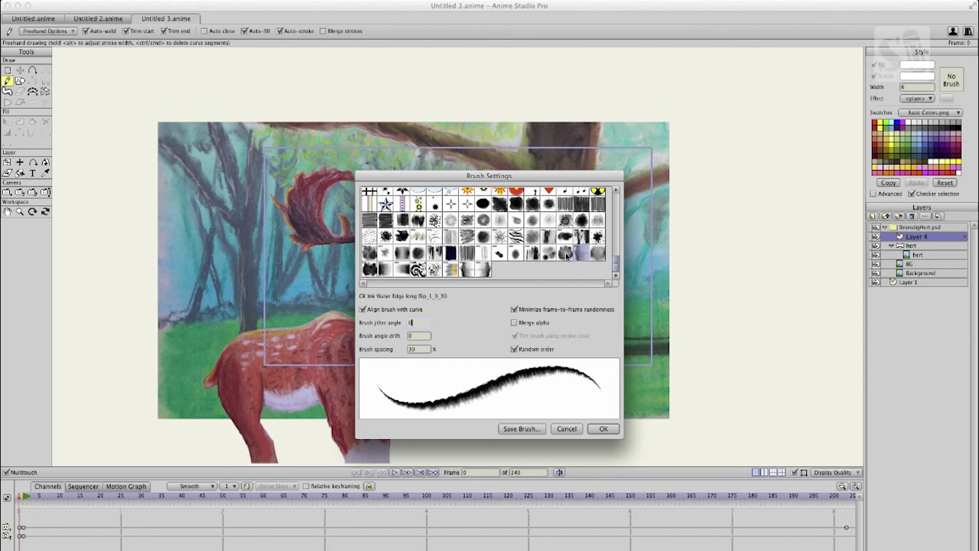
pyautogui.click(577, 251)
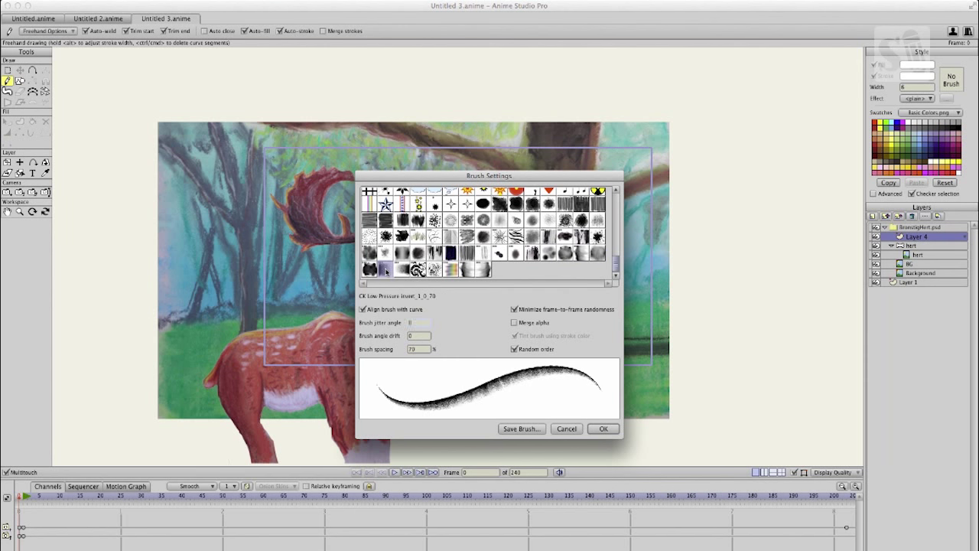
pyautogui.click(499, 203)
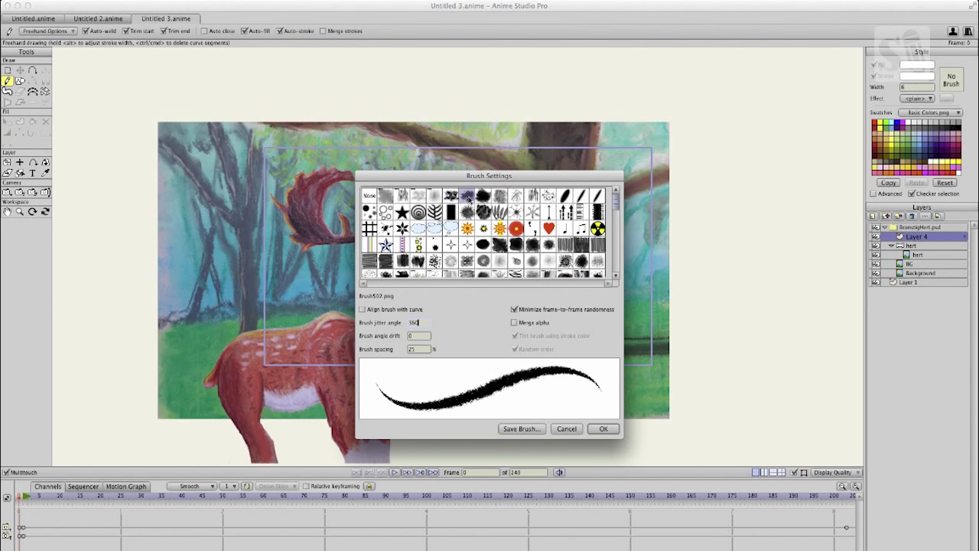
pyautogui.click(498, 196)
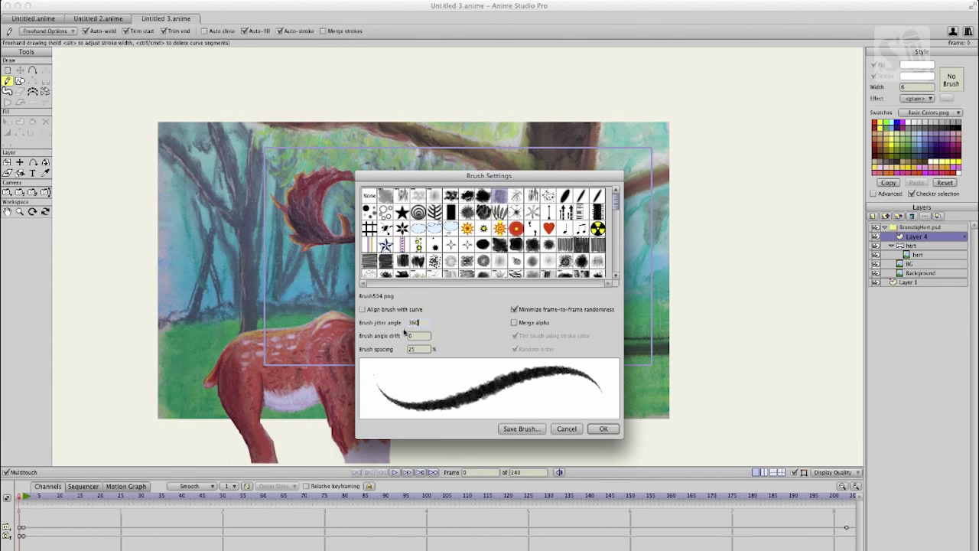
pyautogui.click(603, 428)
pyautogui.write('brea')
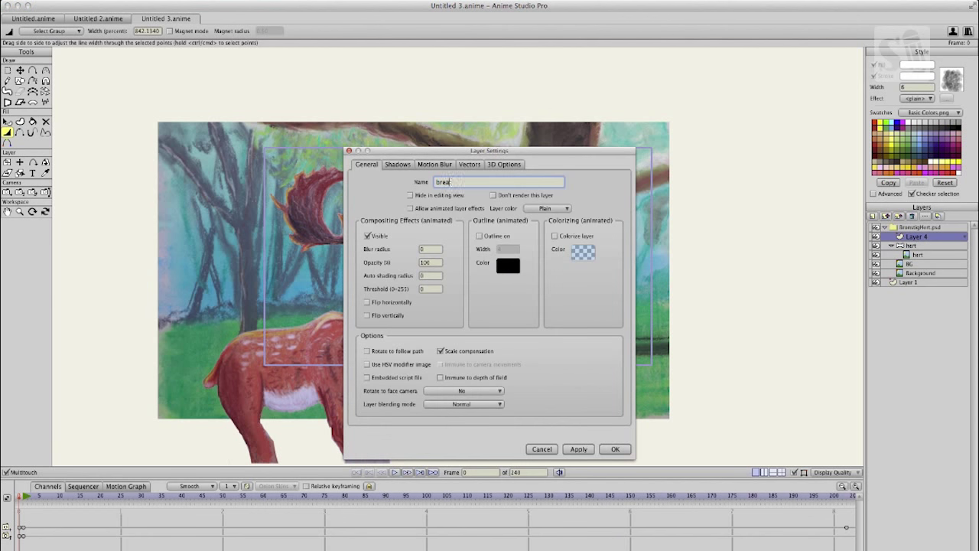
# Confirm the breath layer's name and start shaping the spiral breath cloud from the deer's mouth.
pyautogui.click(615, 450)
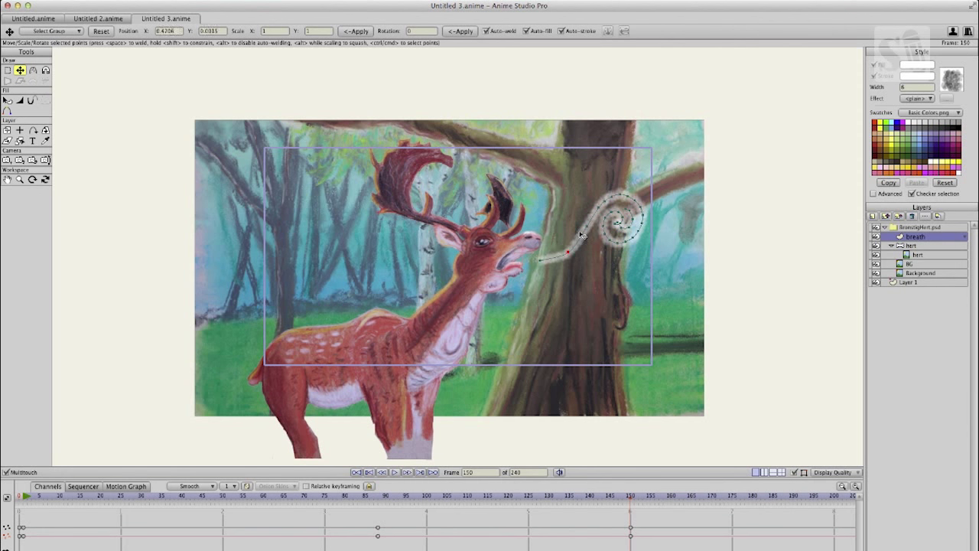
pyautogui.moveTo(569, 251); pyautogui.dragTo(650, 211)
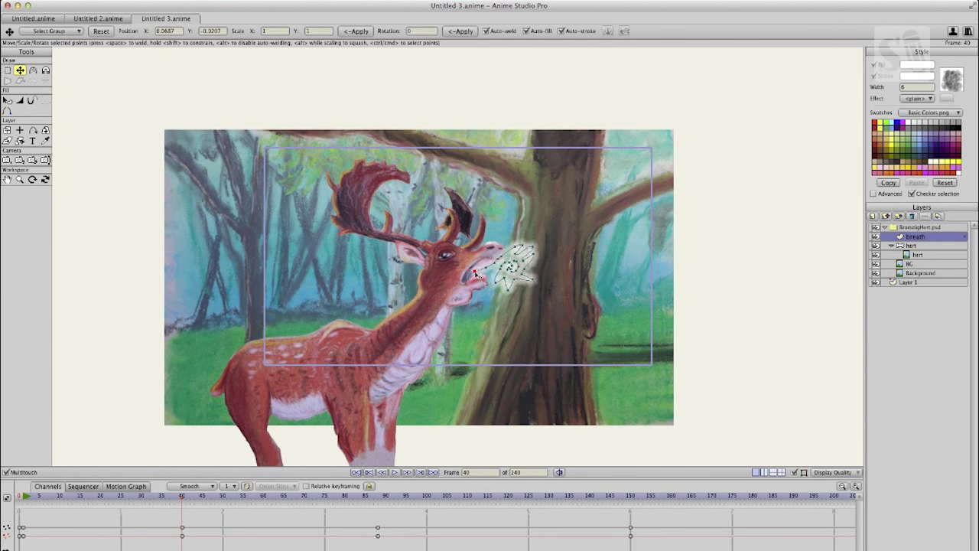
pyautogui.click(376, 516)
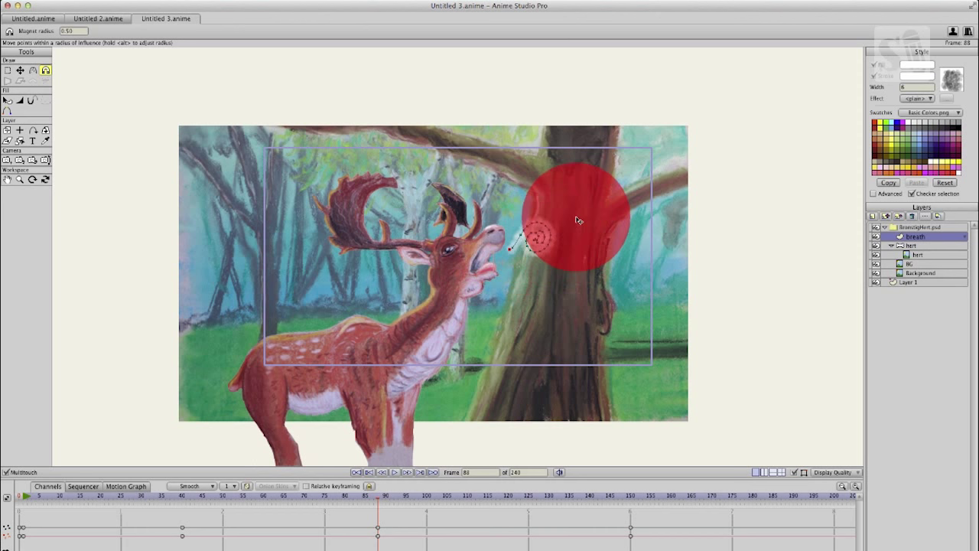
# Puff out and reshape the breath cloud's outline with the Magnet tool at several frames.
pyautogui.moveTo(579, 220); pyautogui.dragTo(545, 294)
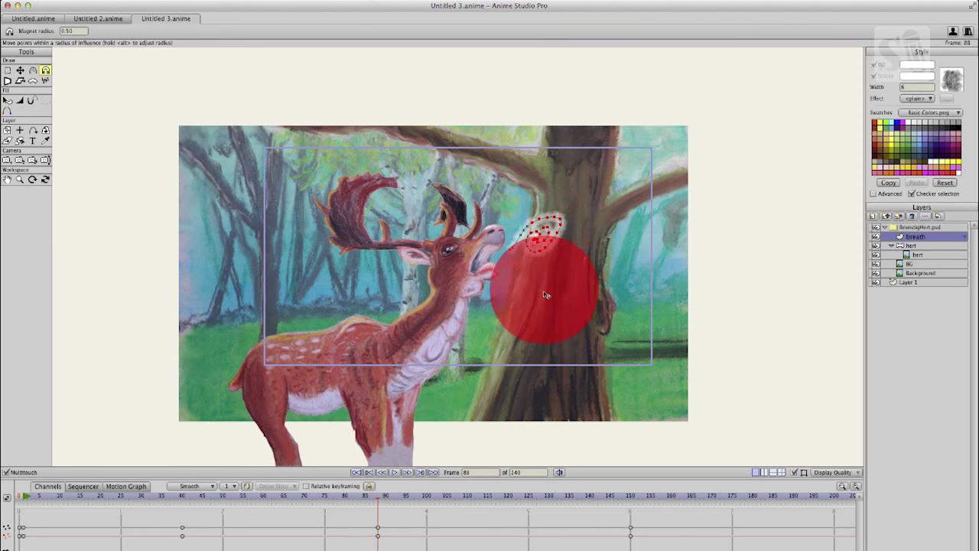
pyautogui.moveTo(547, 294); pyautogui.dragTo(604, 268)
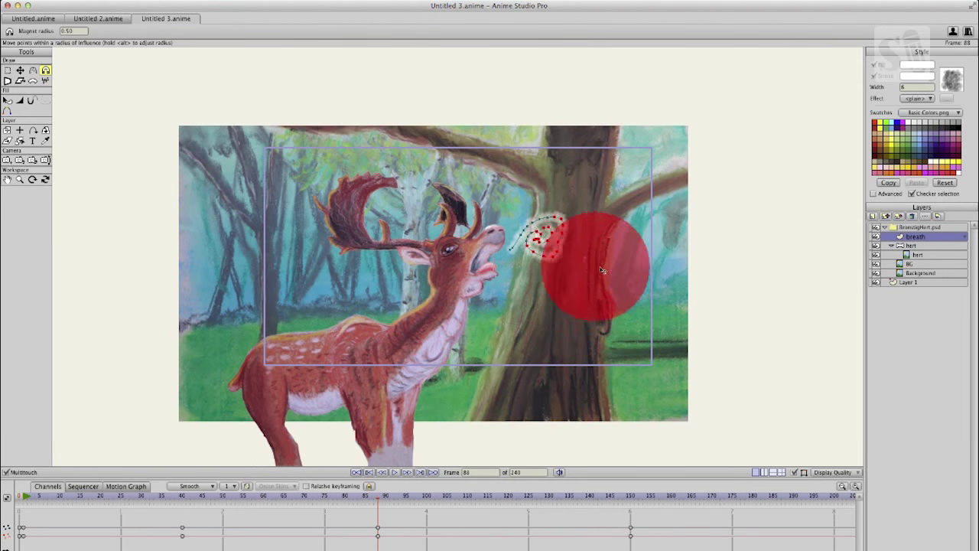
pyautogui.moveTo(600, 267); pyautogui.dragTo(554, 196)
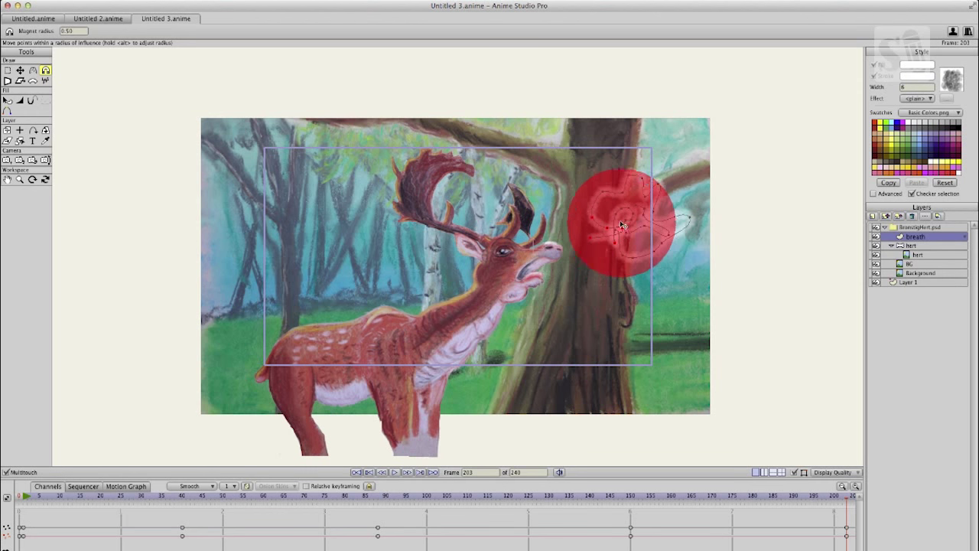
pyautogui.moveTo(620, 222); pyautogui.dragTo(691, 239)
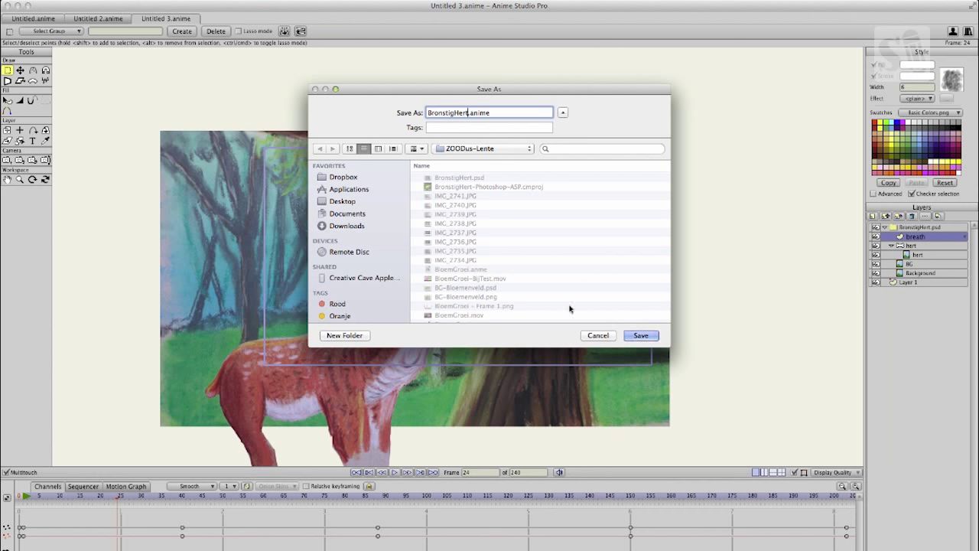
# Save the project and set Export Animation output to MP4 (H.264-AAC).
pyautogui.click(639, 335)
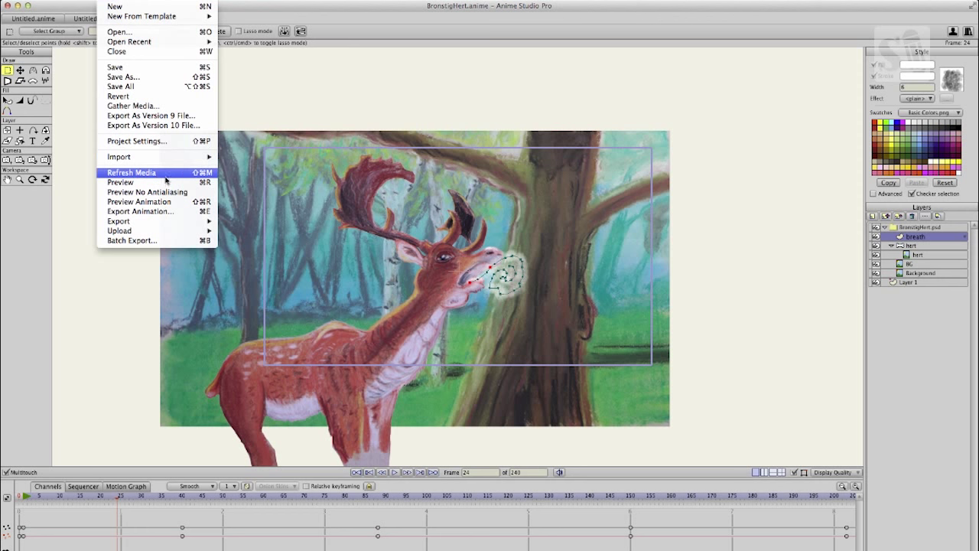
pyautogui.moveTo(141, 211)
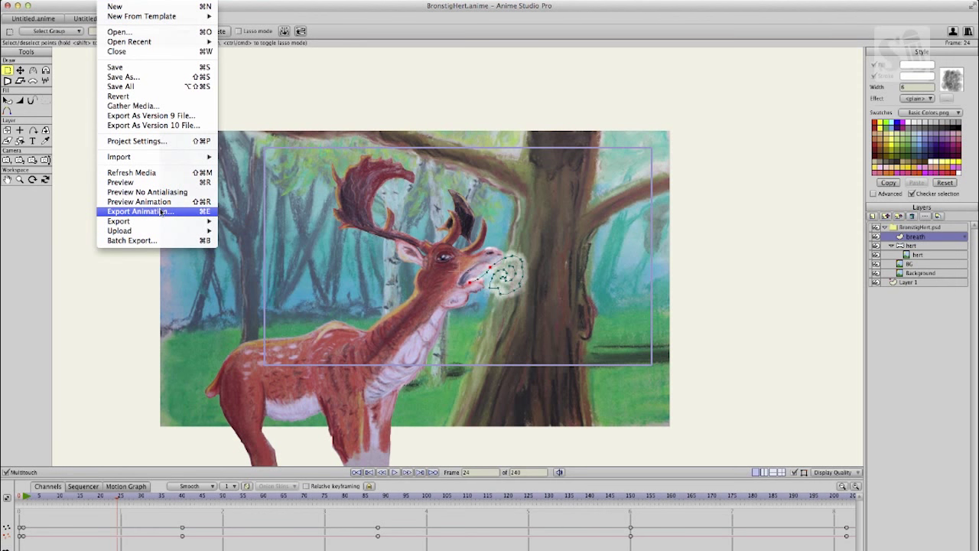
pyautogui.moveTo(352, 79)
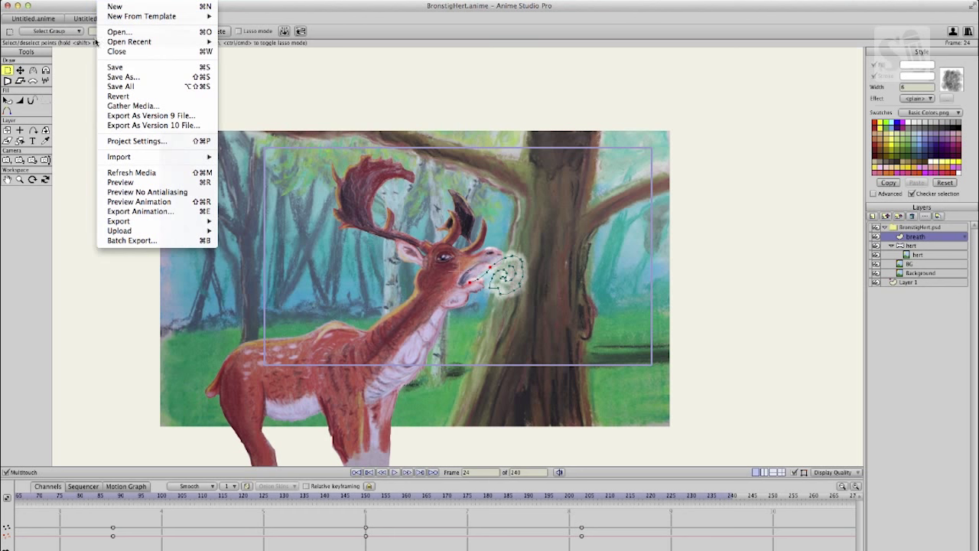
pyautogui.moveTo(141, 211)
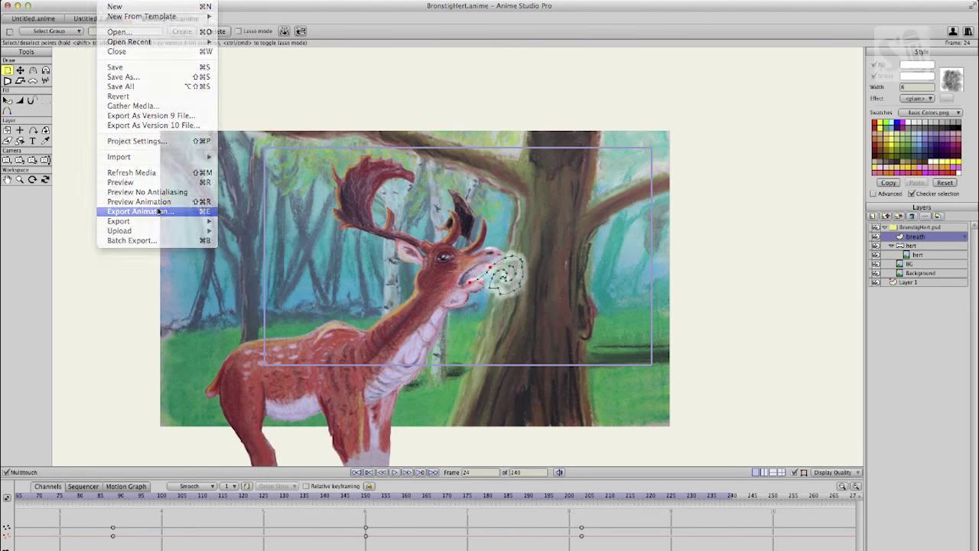
pyautogui.click(141, 211)
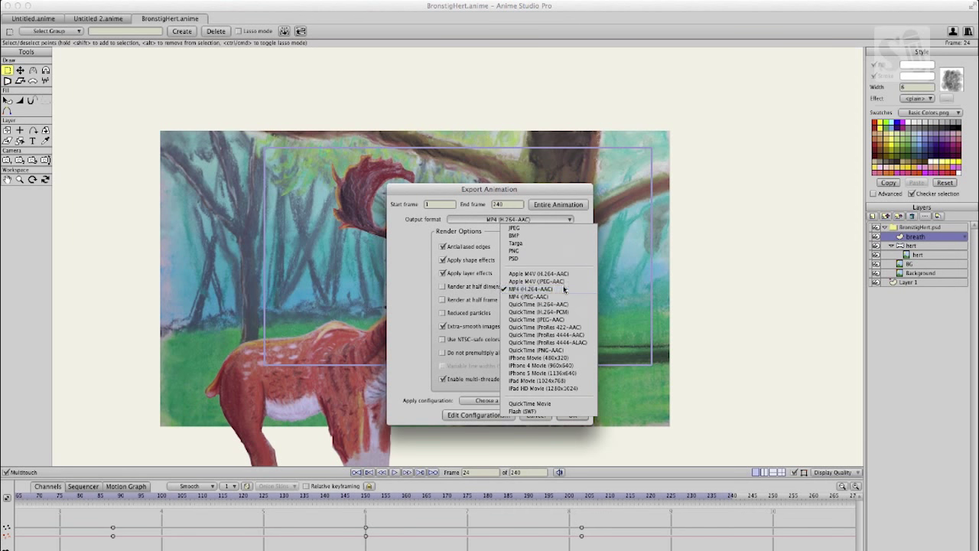
pyautogui.click(545, 287)
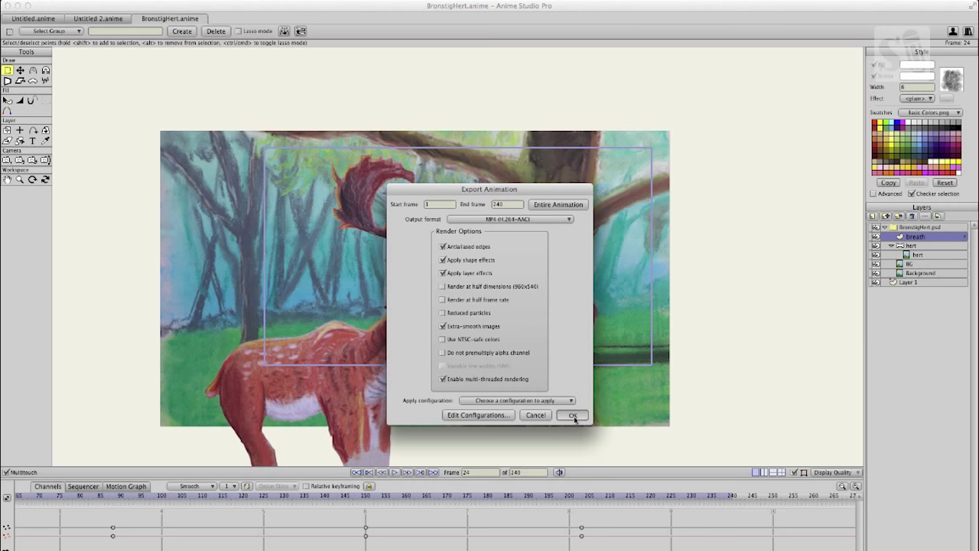